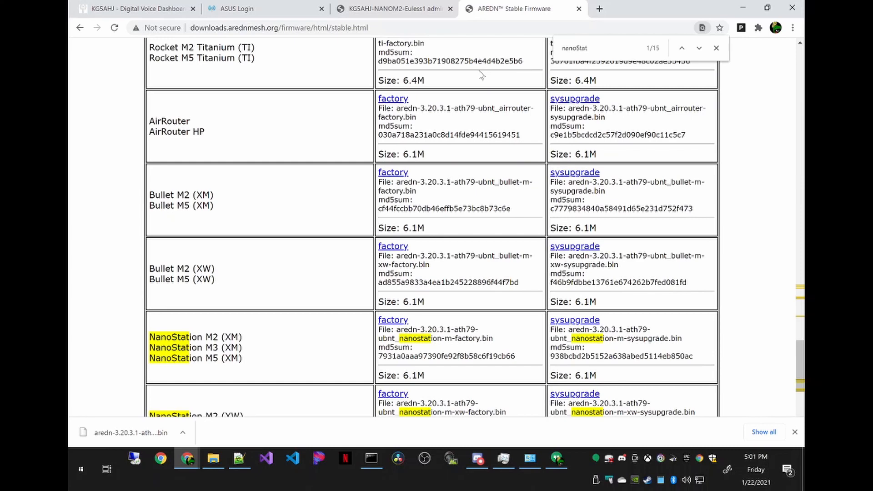
Verify in Windows optional features that the TFTP Client is turned on, leaving it unchanged
left_click(81, 469)
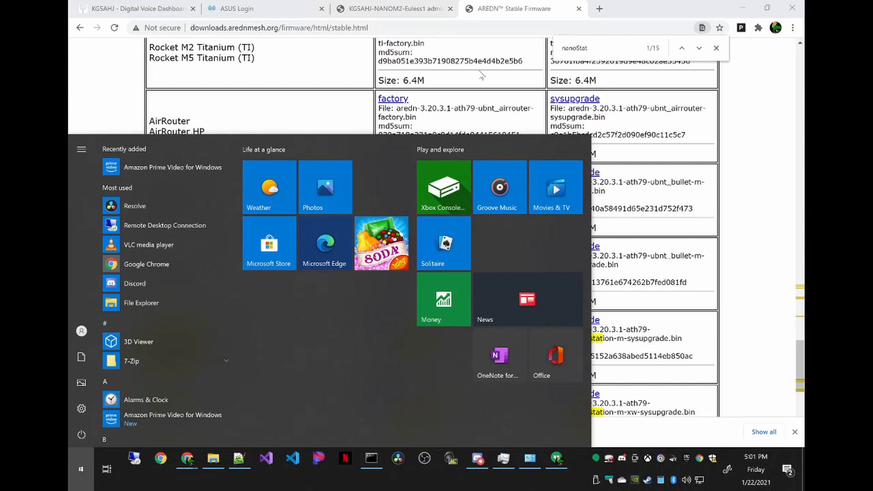
type("feaut")
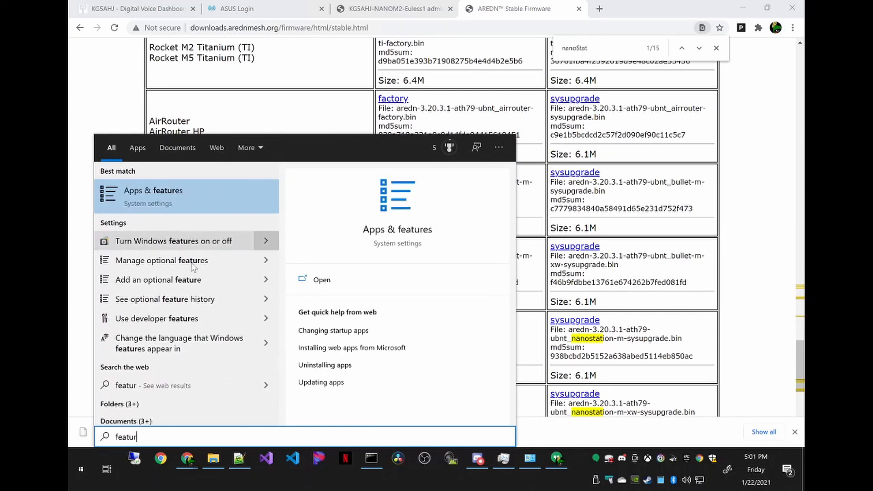
left_click(173, 240)
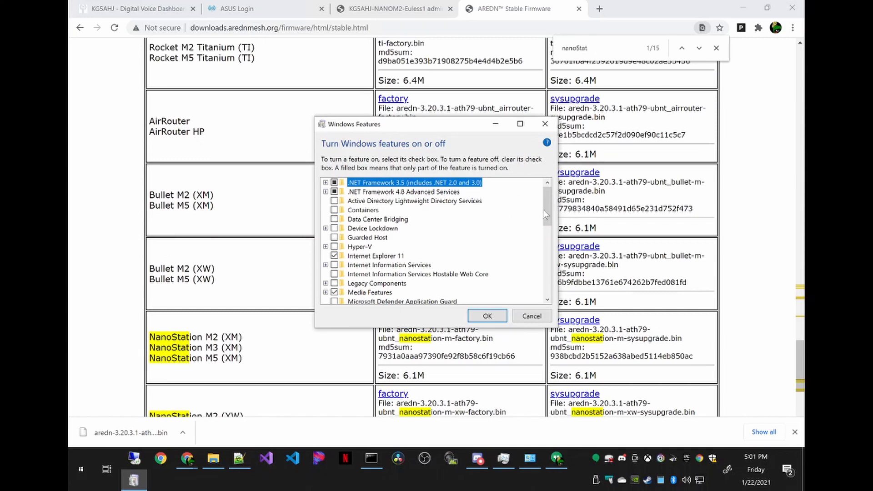
scroll("down", 3)
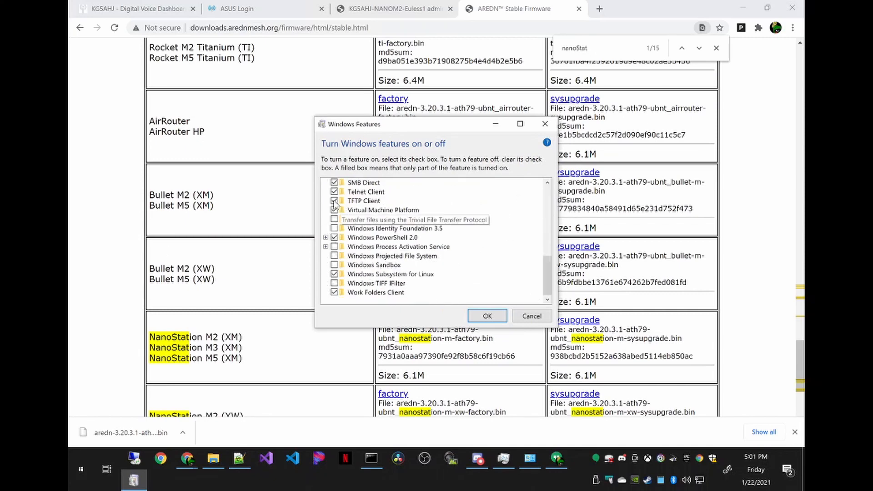
left_click(335, 201)
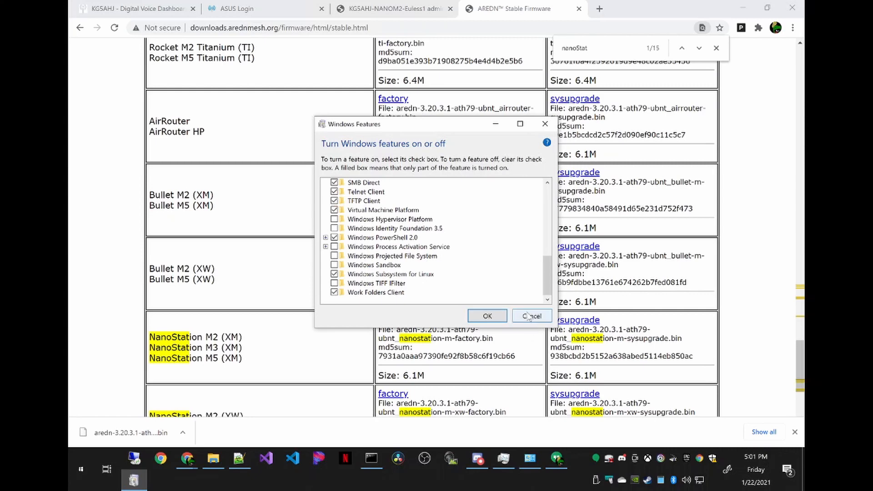
left_click(531, 315)
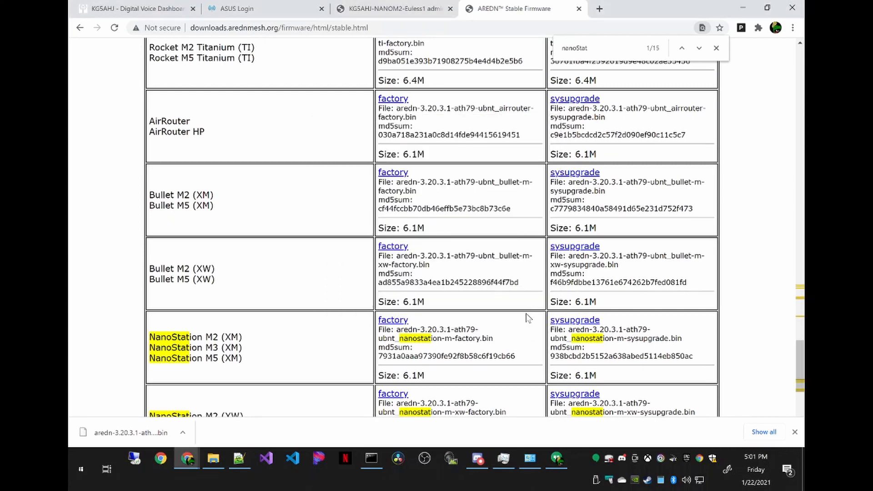
mouse_move(344, 459)
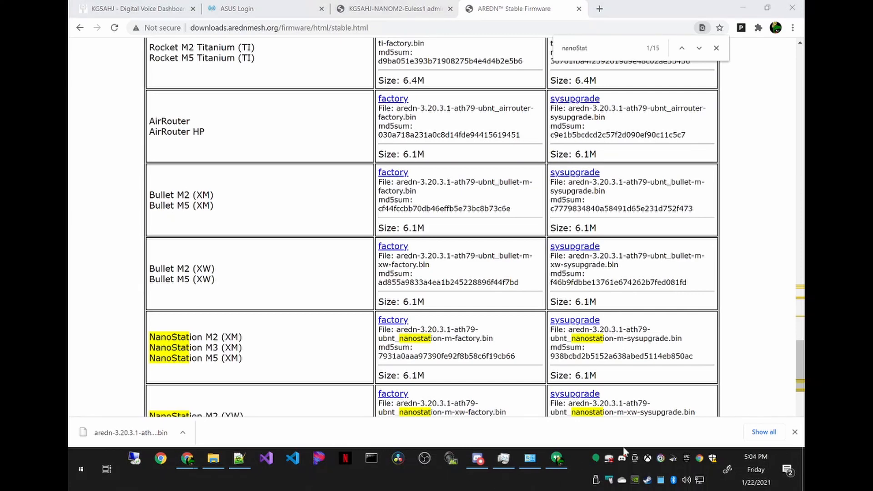
mouse_move(701, 480)
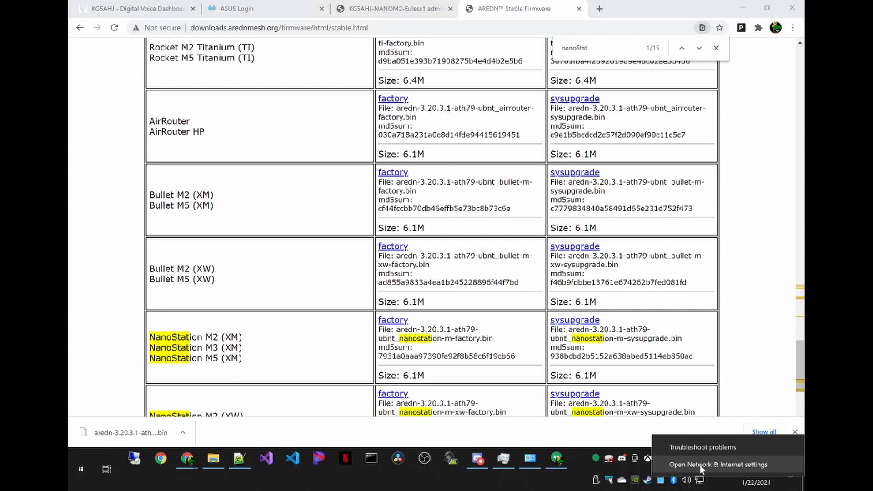
From the tray, reach Network & Internet settings and show all network adapter connections
left_click(719, 465)
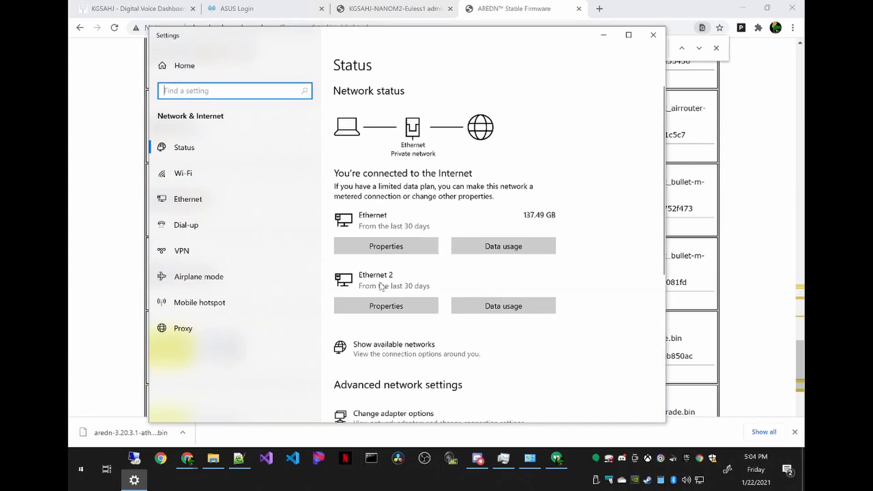
scroll("down", 3)
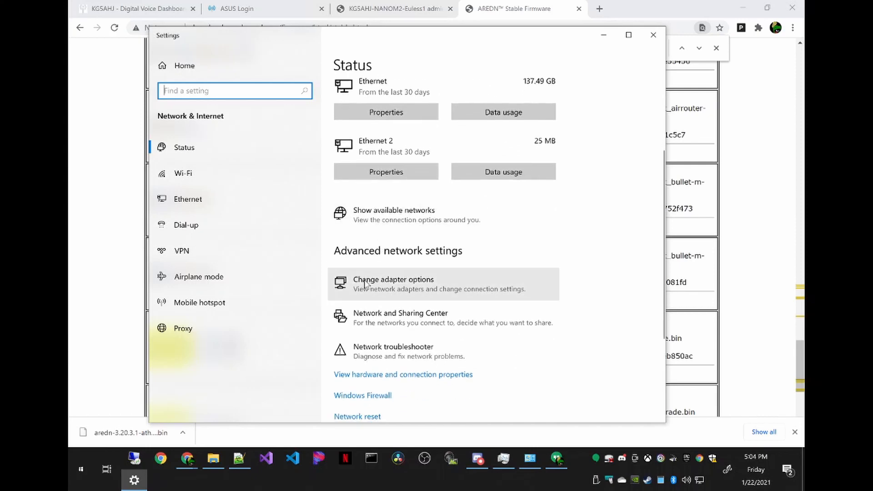
left_click(393, 284)
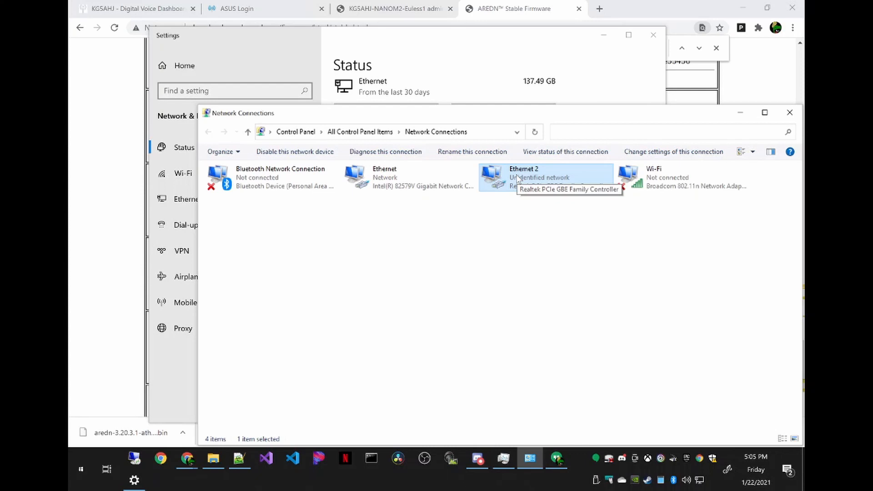
Give Ethernet 2 a manual IPv4 address 192.168.1.254 with mask 255.255.255.0 and apply it
right_click(524, 178)
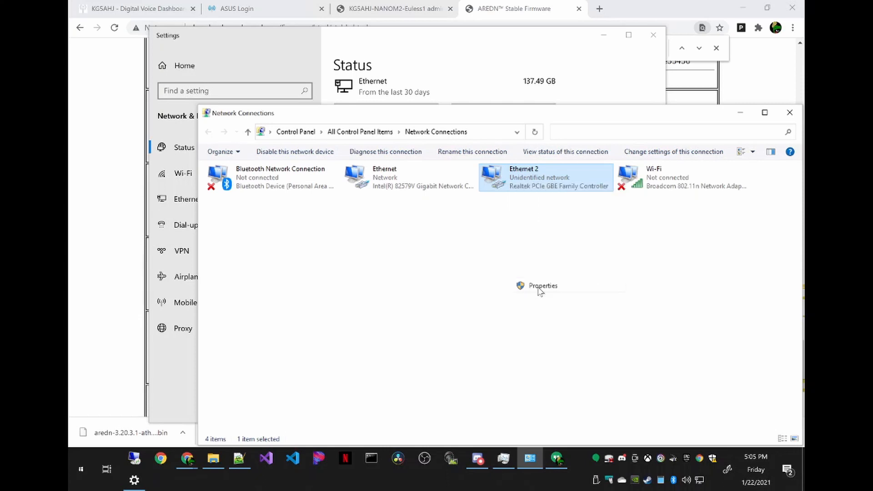
left_click(542, 286)
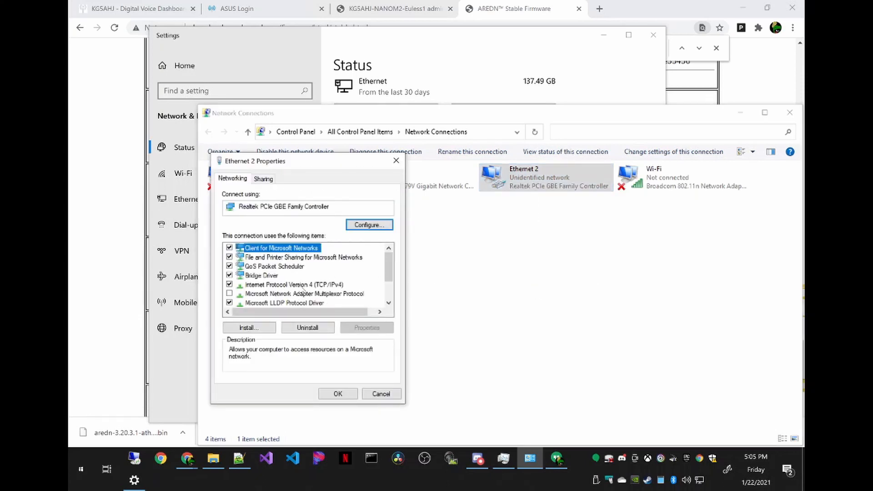
left_click(295, 285)
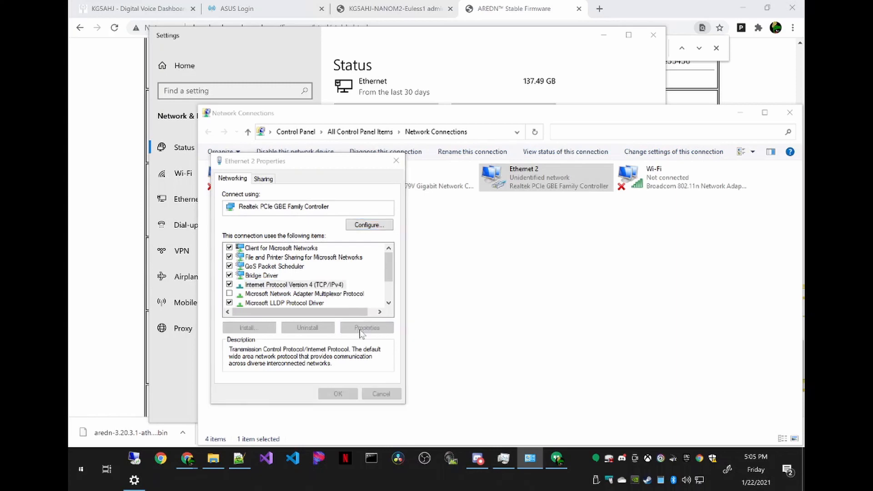
left_click(366, 328)
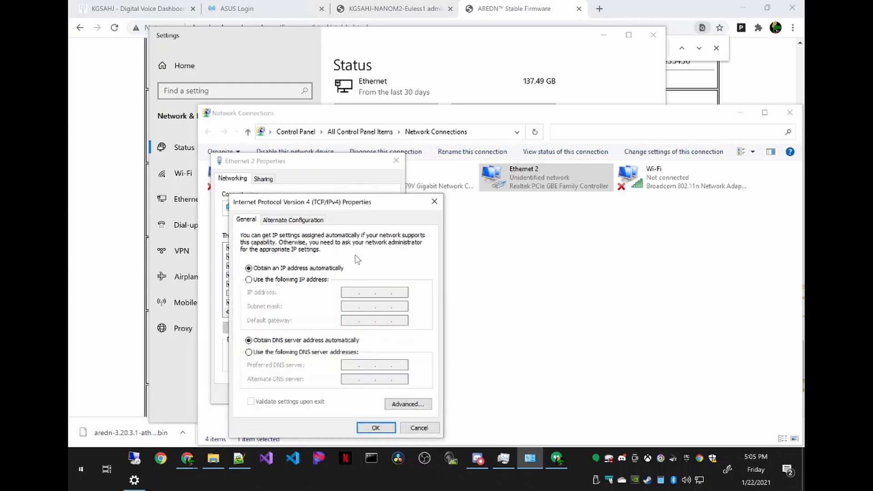
left_click(248, 280)
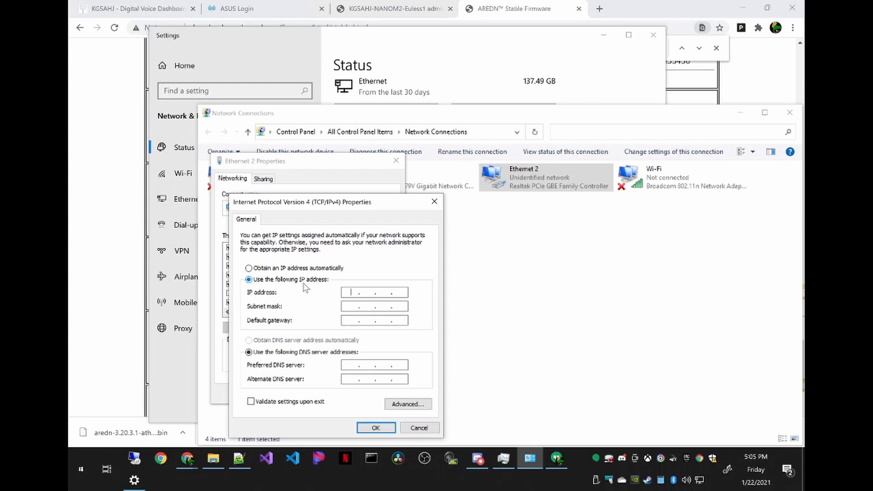
type("192...")
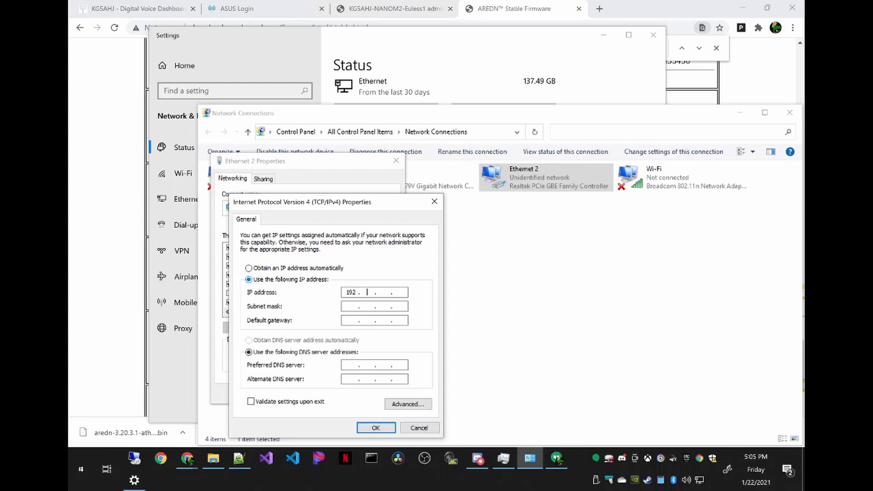
type("185")
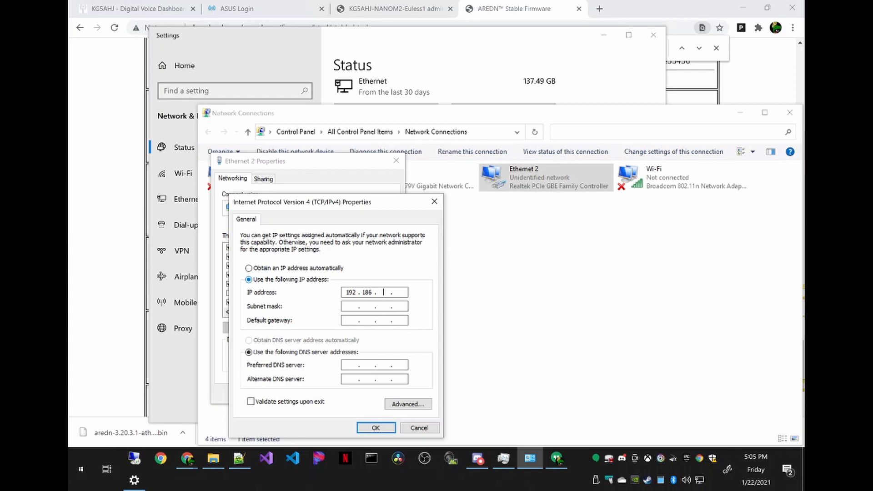
type("1")
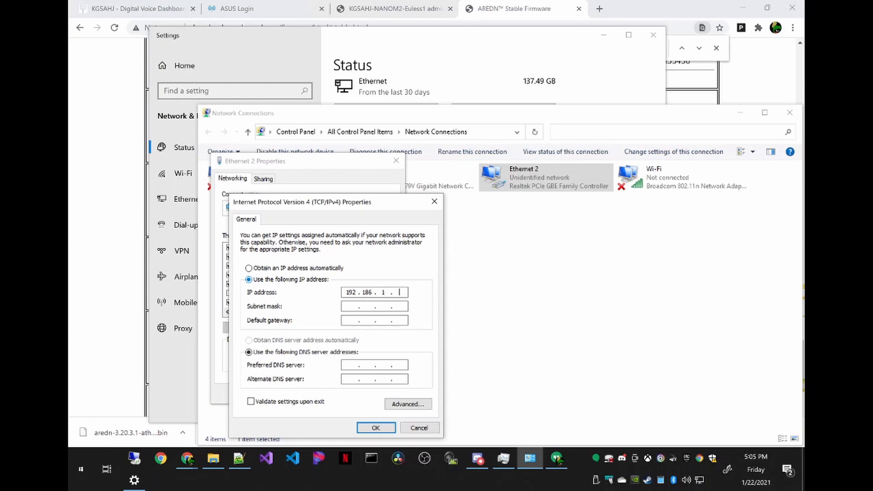
type("254")
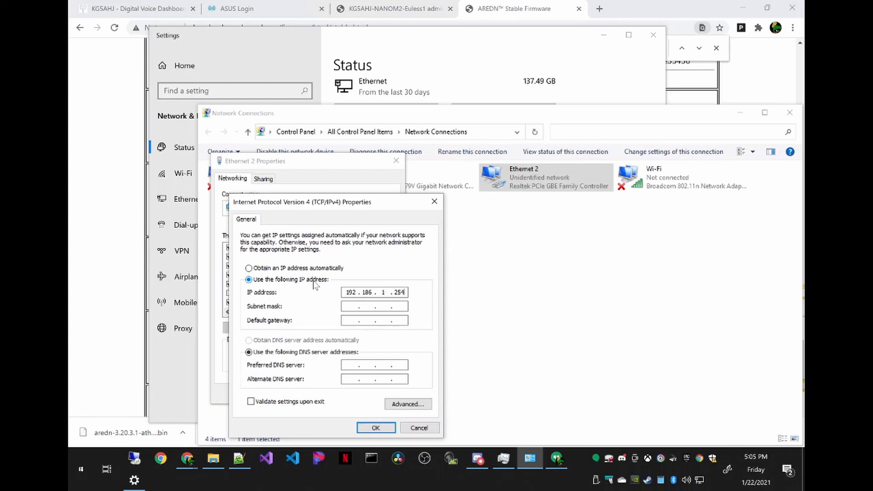
type("255.255.255.0")
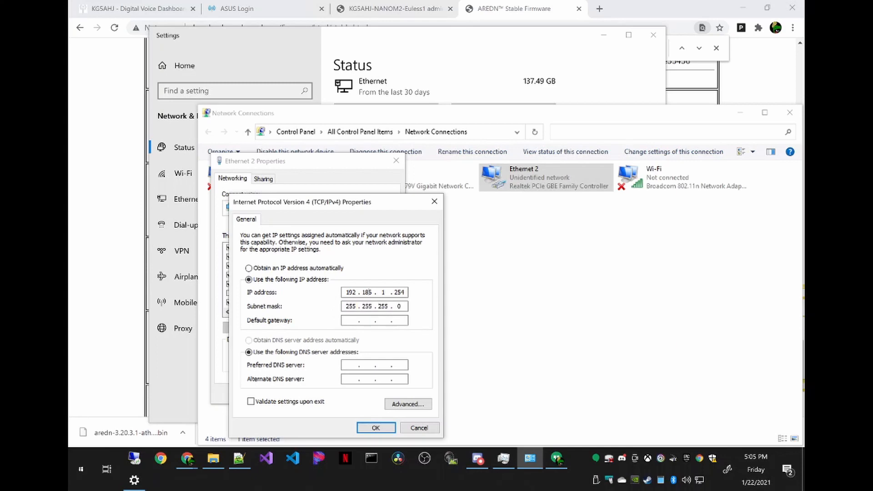
type("168")
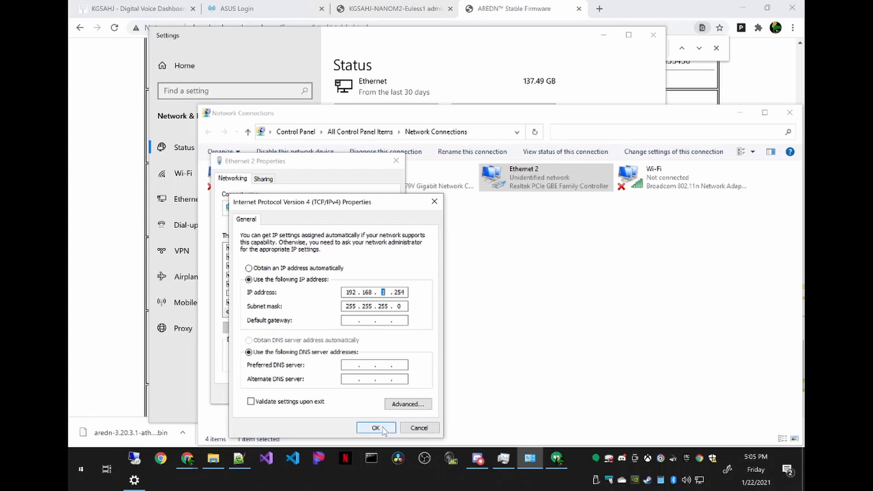
left_click(377, 428)
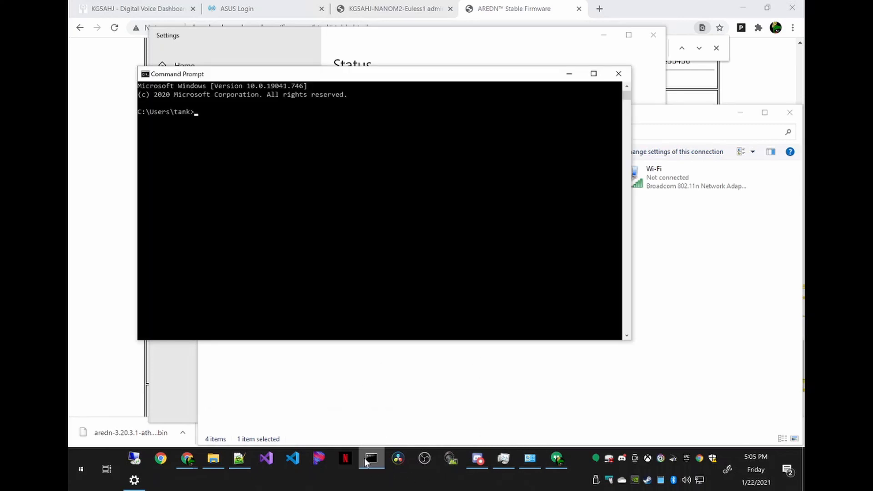
Run ipconfig showing Ethernet 2 at 192.168.1.254, then ping 192.168.1.20 with no loss
type("ipconfig")
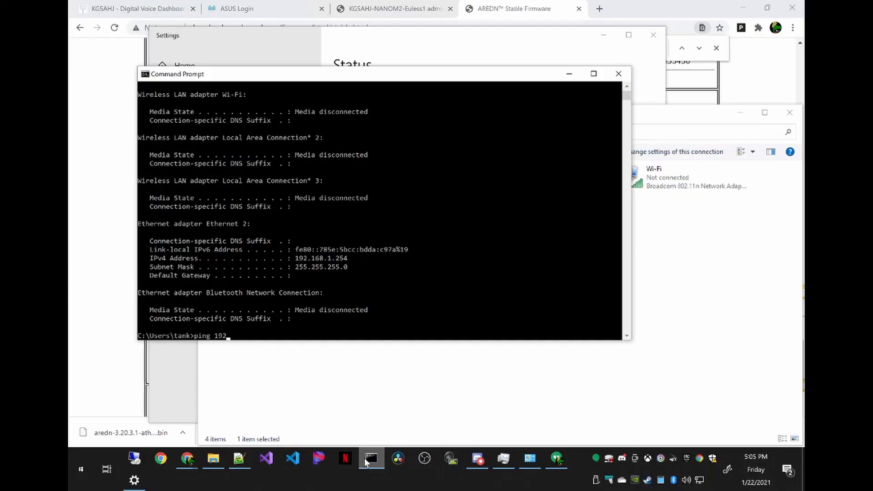
type(".168")
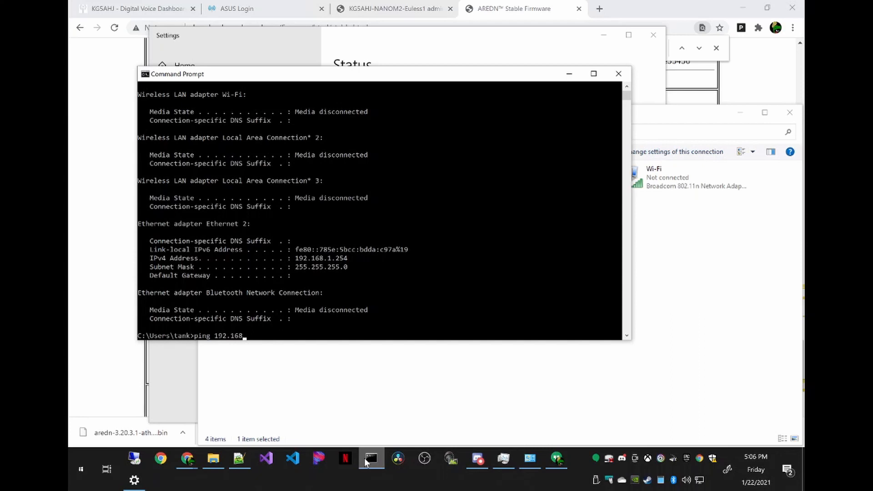
type(".1.20")
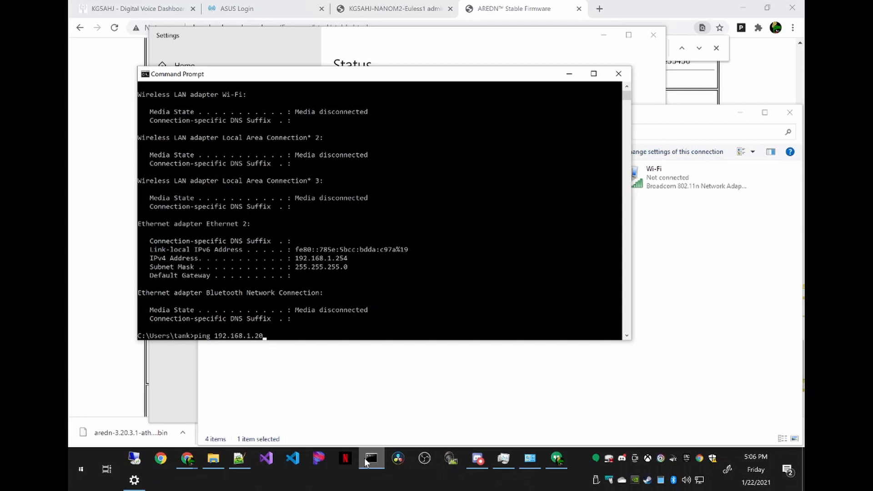
key("enter")
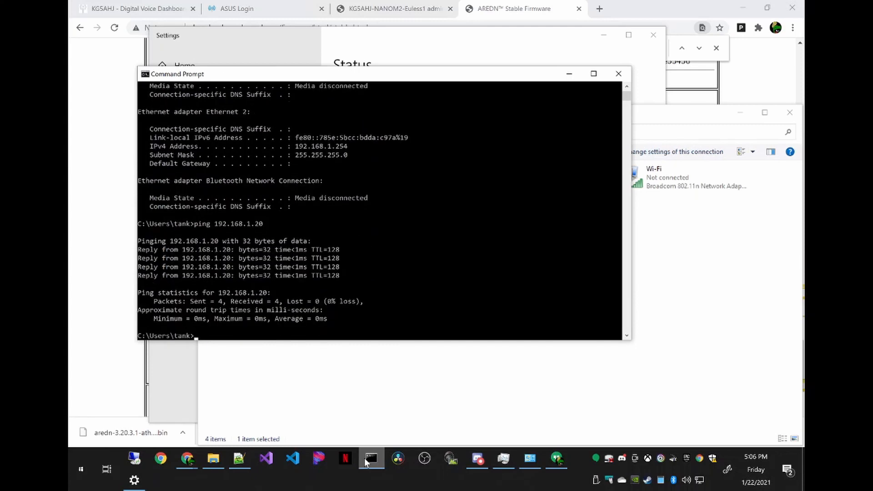
From Downloads, run tftp -i 192.168.1.20 with the AREDN NanoStation factory .bin, getting only usage help
type("cd Downloads")
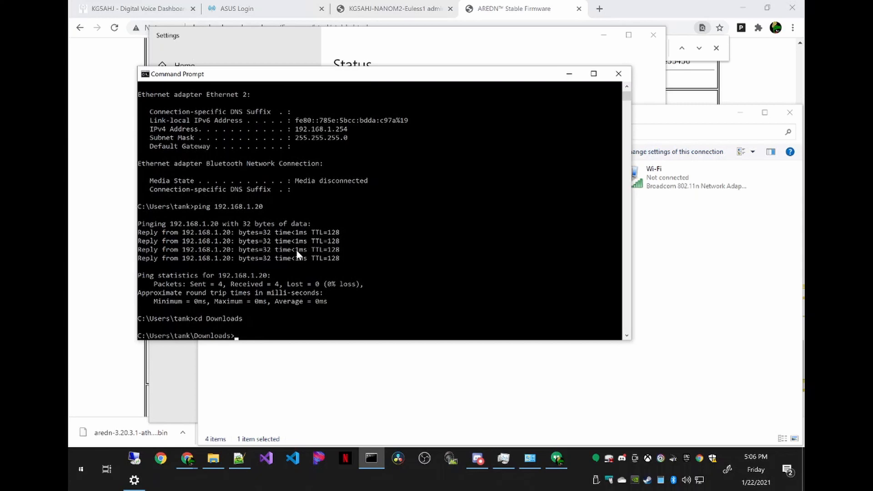
type("tf")
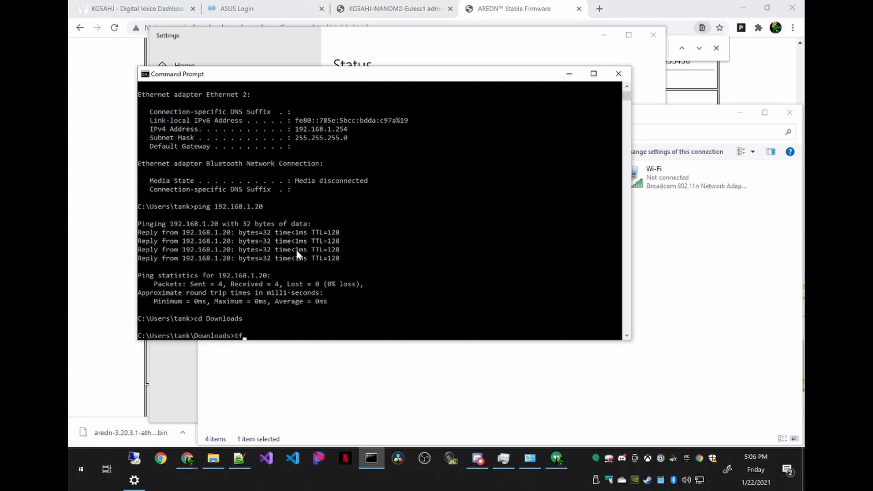
type("tp")
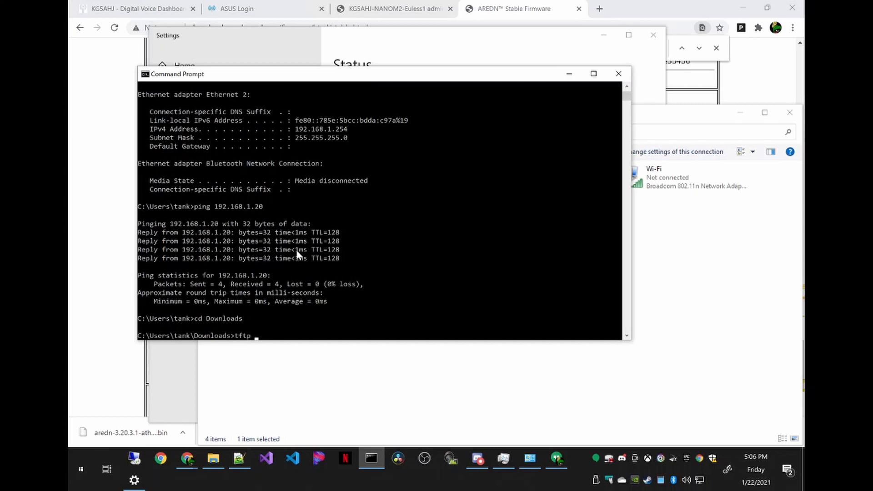
type("-i")
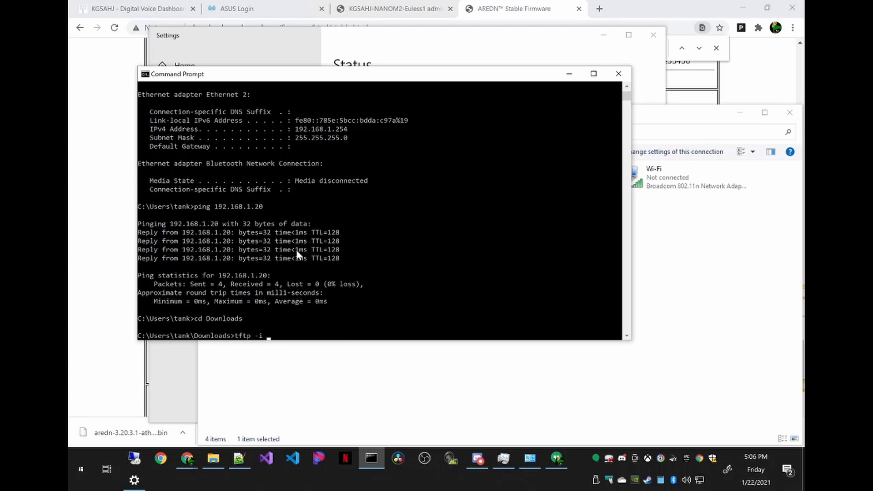
type("192.")
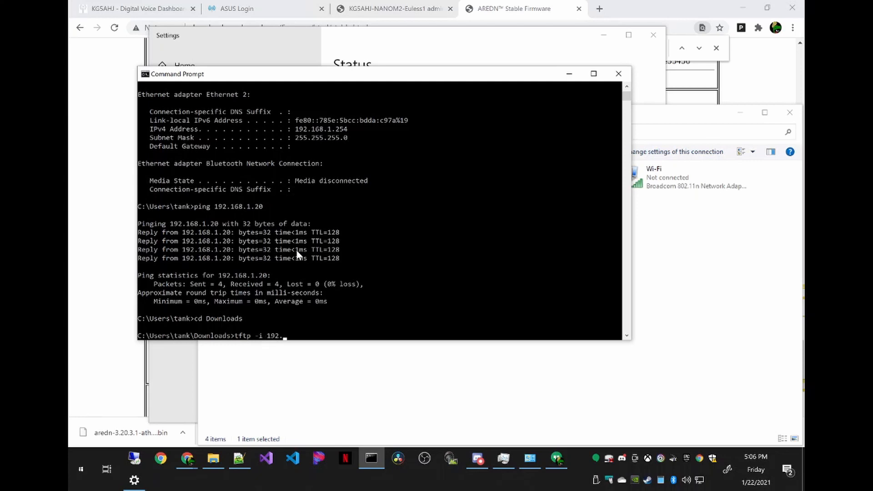
type("168")
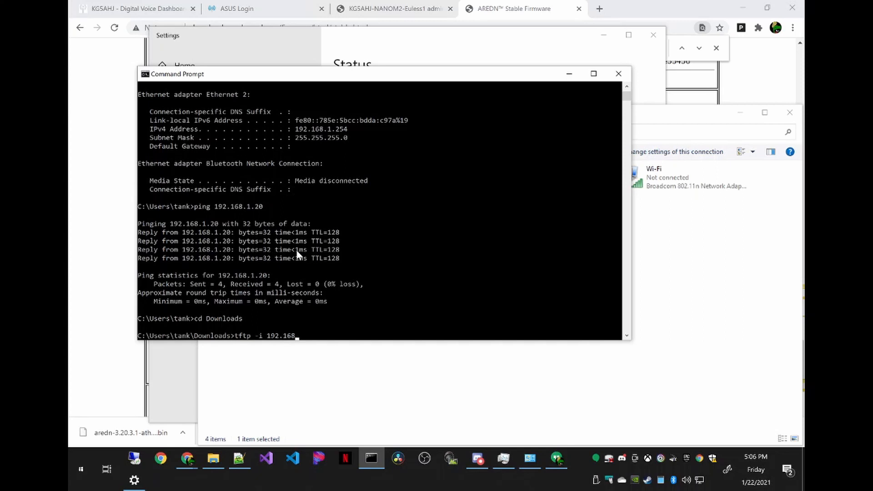
type(".20")
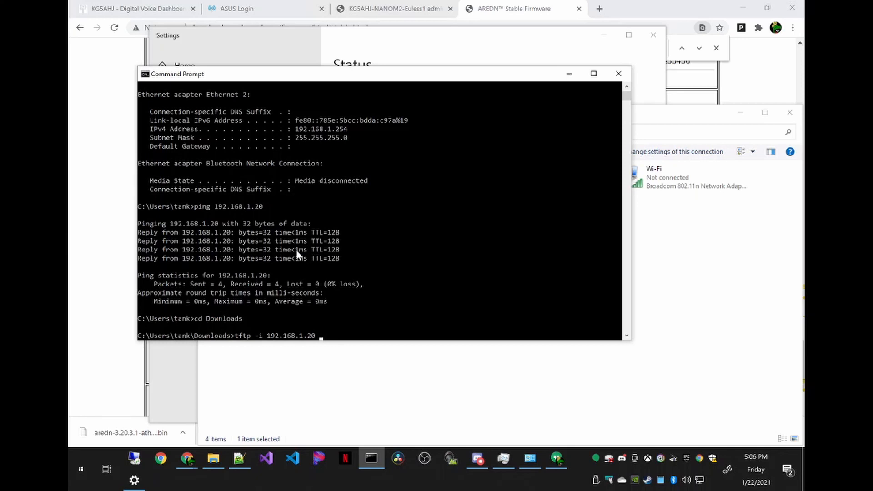
type("ar")
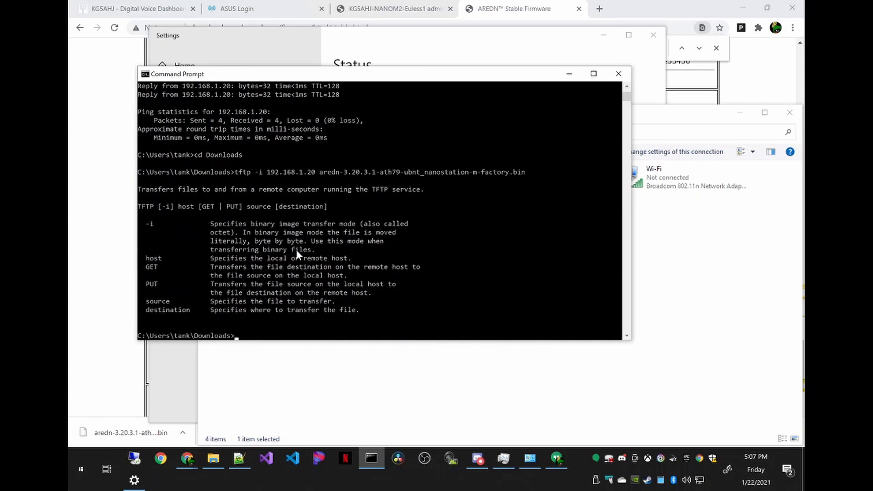
Rerun the tftp command with put, sending the factory image to 192.168.1.20 successfully
type("tftp -i 192.168.1.20 aredn-3.20.3.1-ath79-ubnt_nanostation-m-factory.bin")
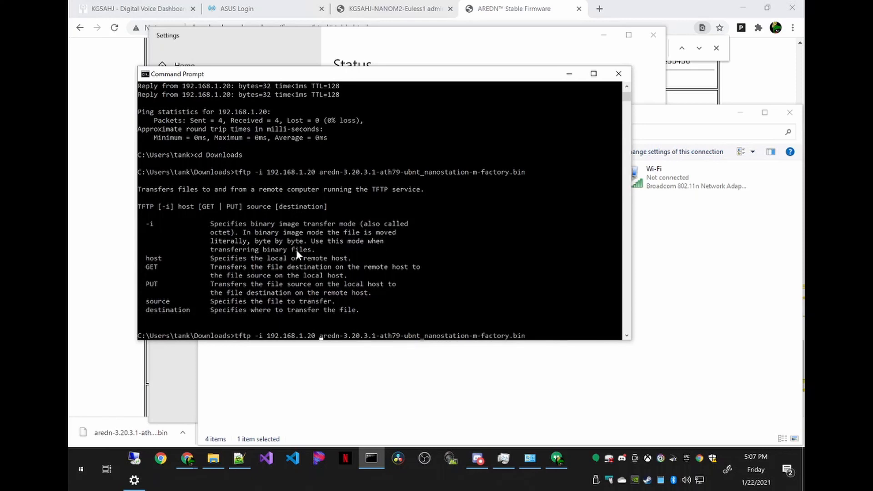
type("put")
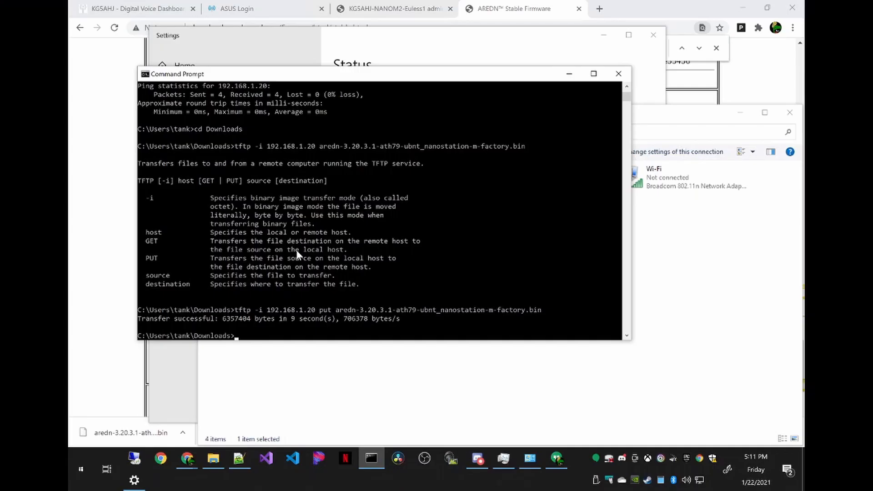
mouse_move(740, 251)
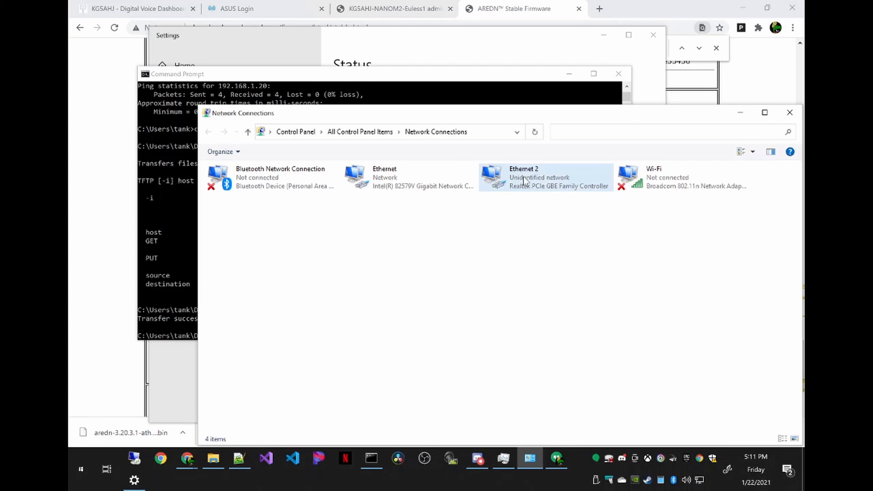
Switch Ethernet 2's IPv4 to obtain an address automatically, close properties and return to Command Prompt
left_click(545, 178)
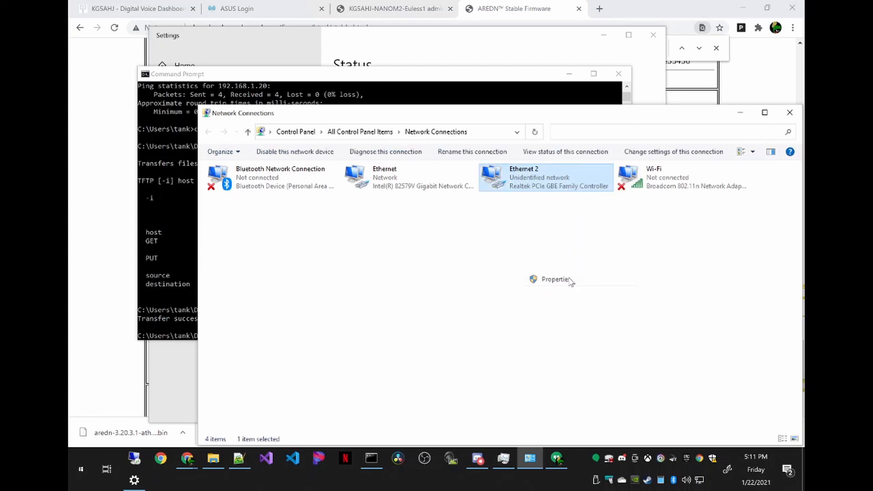
left_click(555, 279)
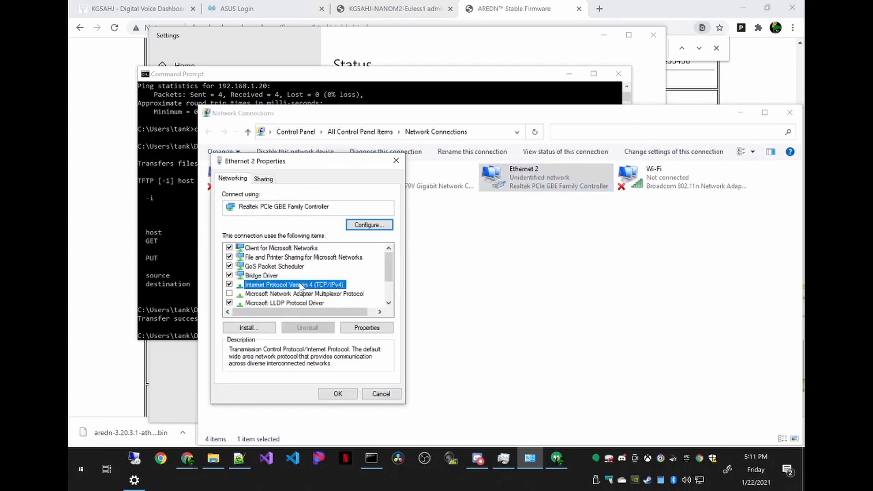
left_click(367, 328)
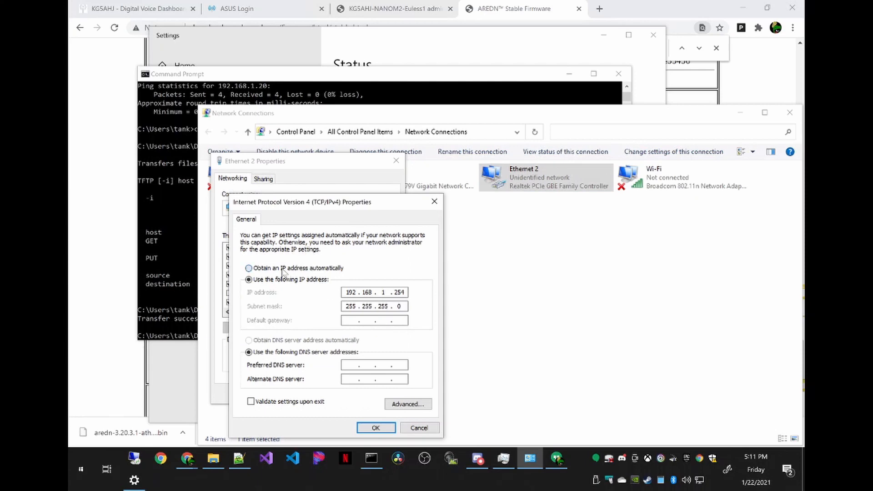
left_click(249, 267)
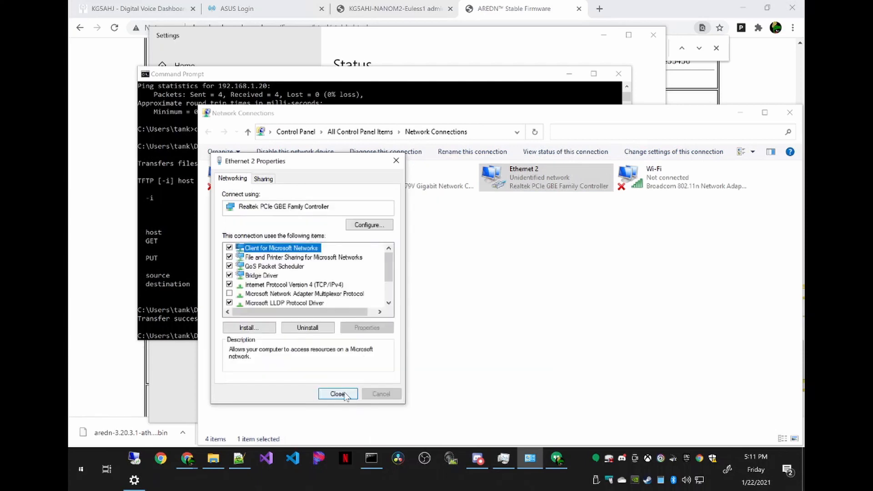
left_click(338, 394)
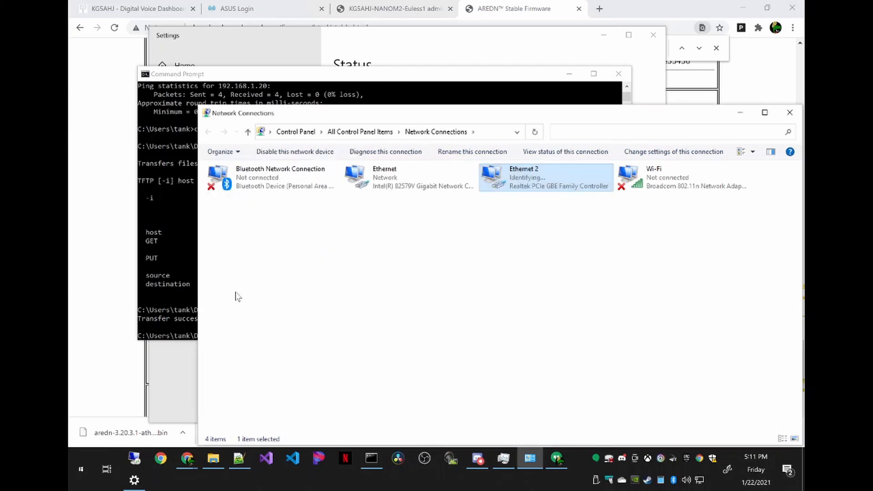
left_click(178, 74)
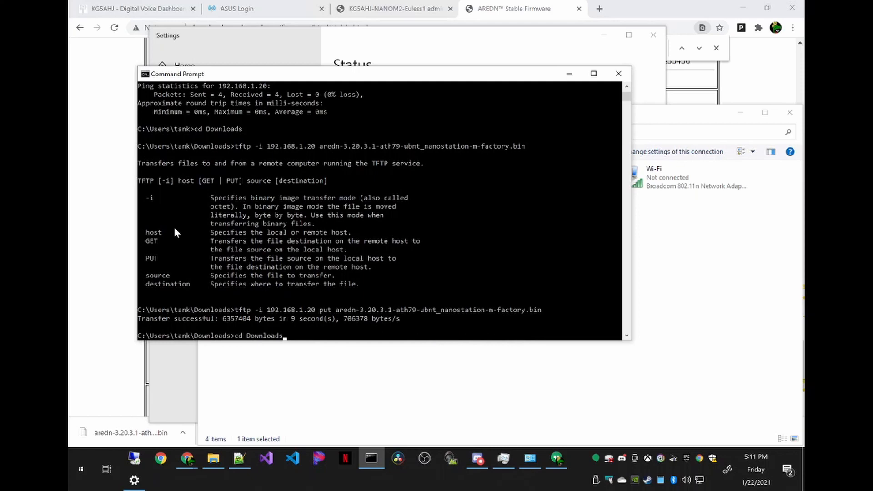
Run ipconfig showing Ethernet 2 now at 192.168.1.14 with gateway 192.168.1.1 on local.mesh
type("ipconfig")
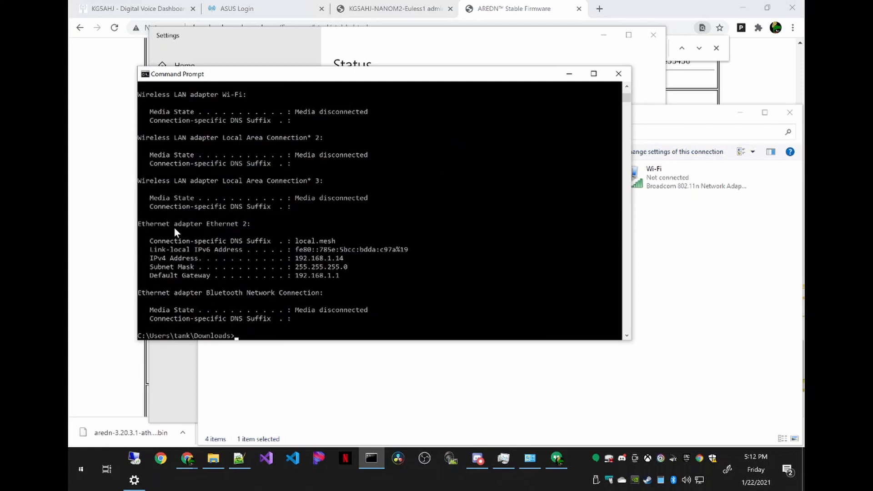
mouse_move(314, 252)
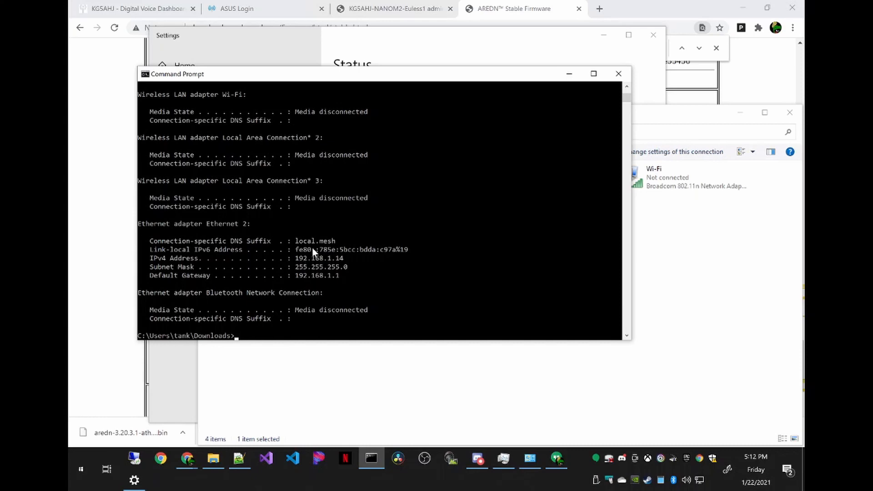
mouse_move(328, 251)
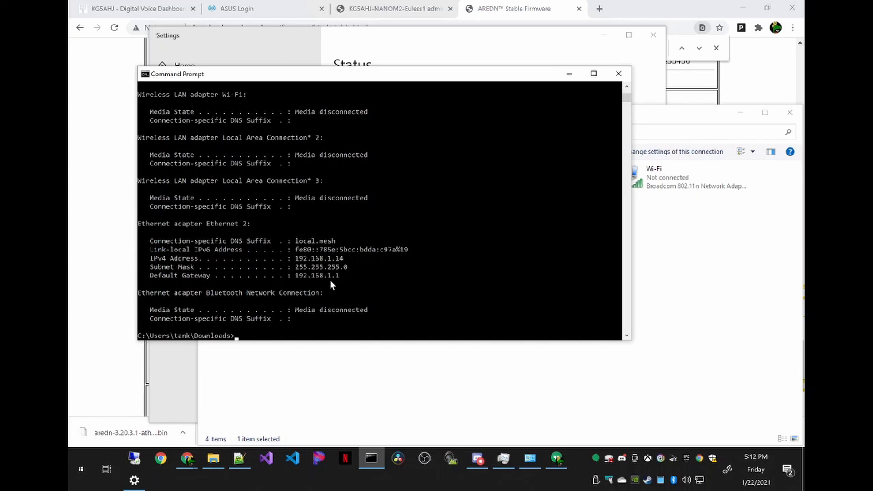
mouse_move(613, 11)
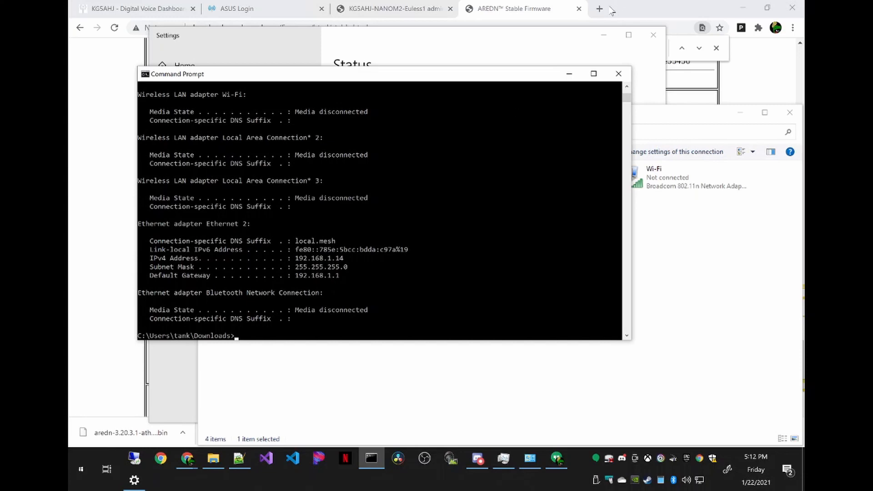
mouse_move(610, 12)
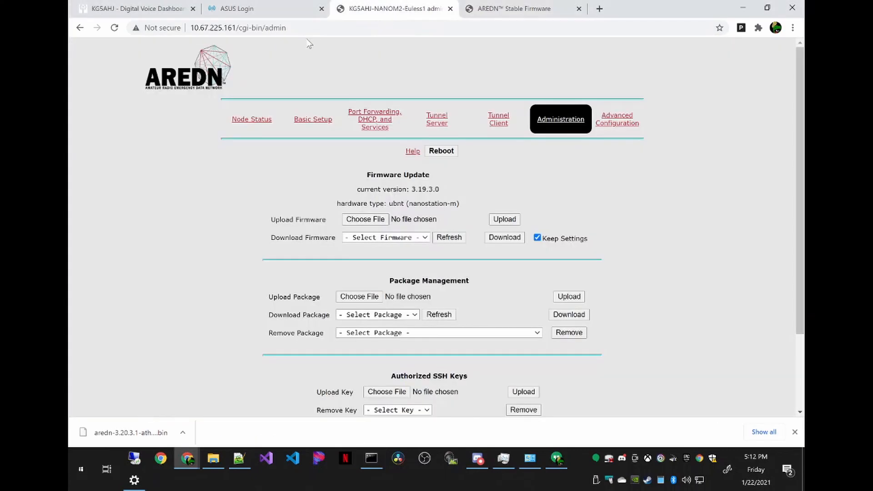
Browse to the unconfigured node at 192.168.1.1 and request its Setup page, reaching the sign-in prompt
double_click(274, 28)
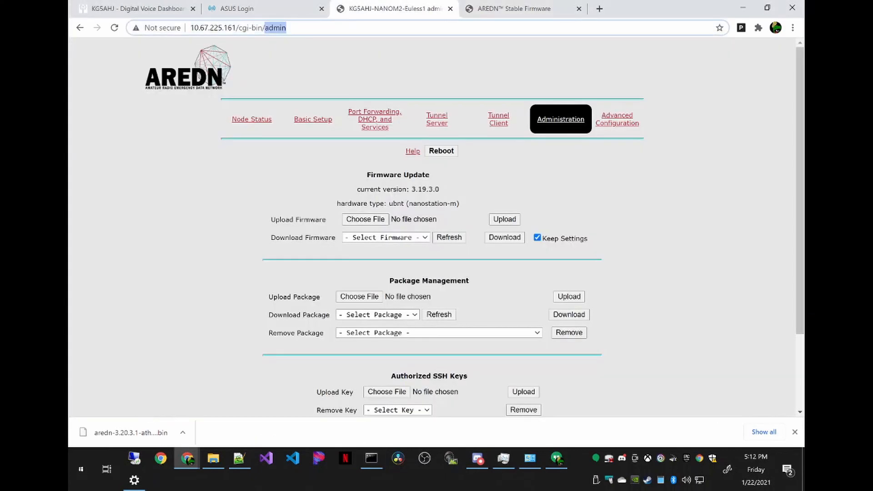
type("192")
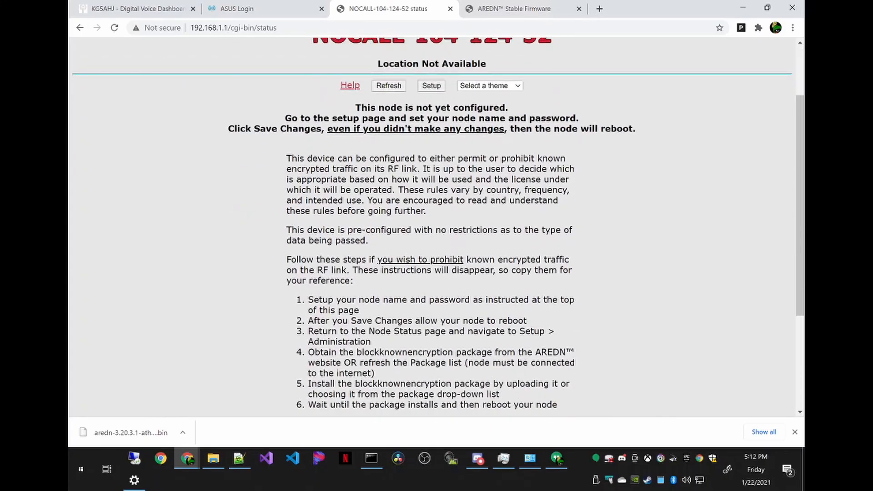
scroll("up", 3)
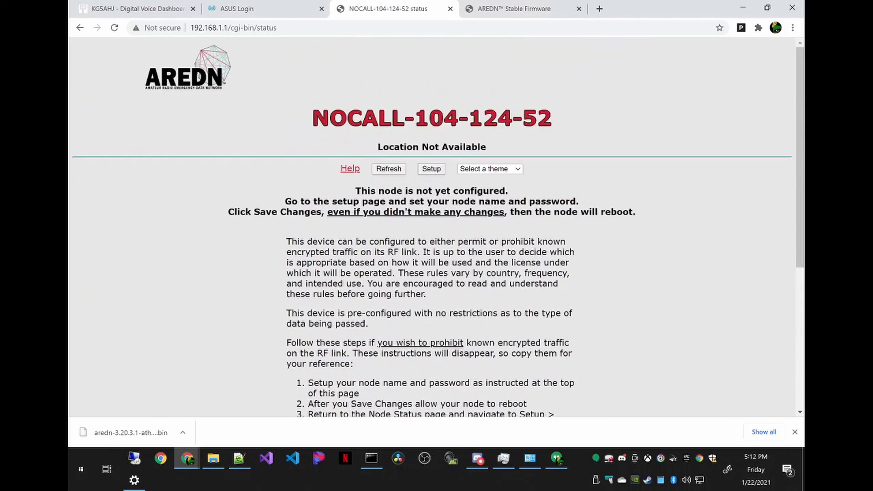
left_click(431, 170)
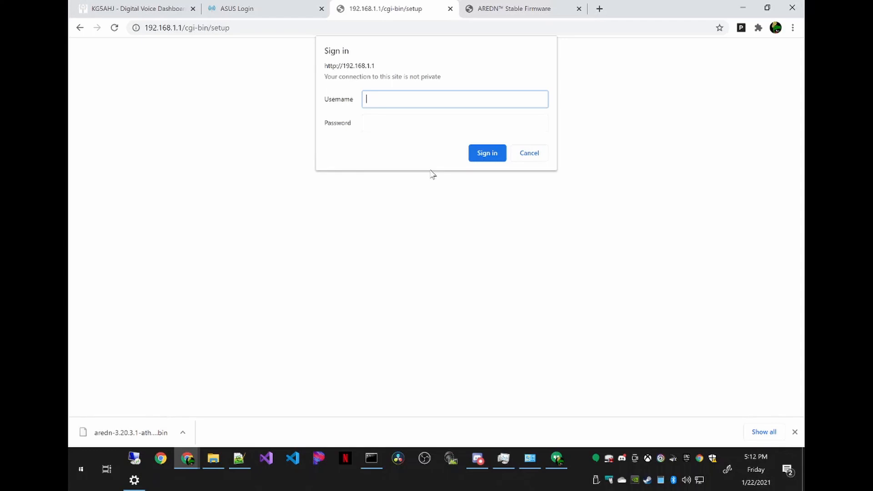
Search Google for the AREDN default login and read the forum thread giving root / hsmm
left_click(518, 9)
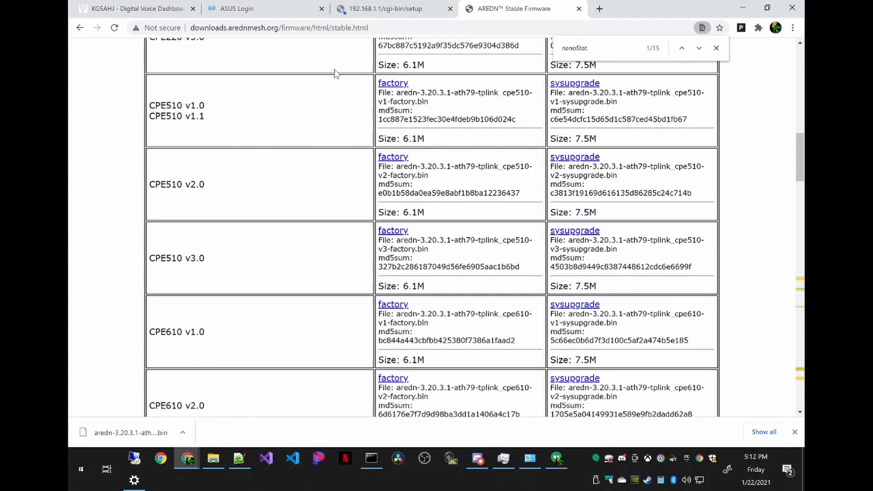
left_click(600, 8)
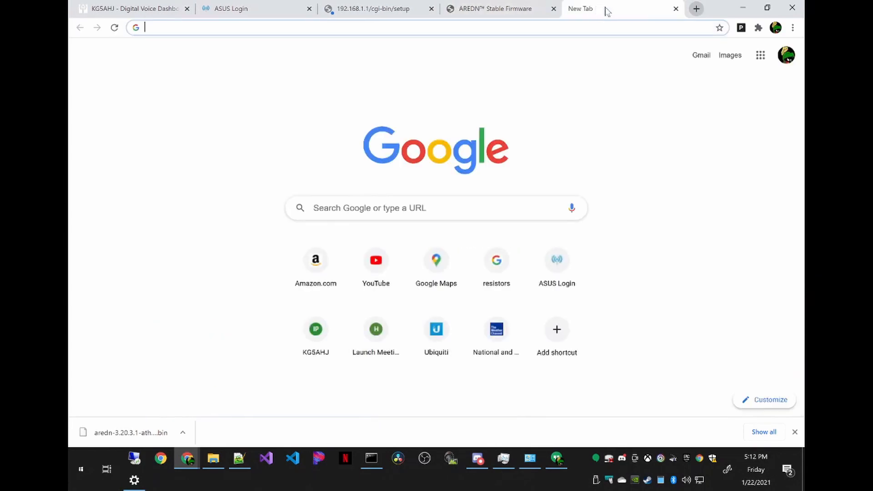
type("arde")
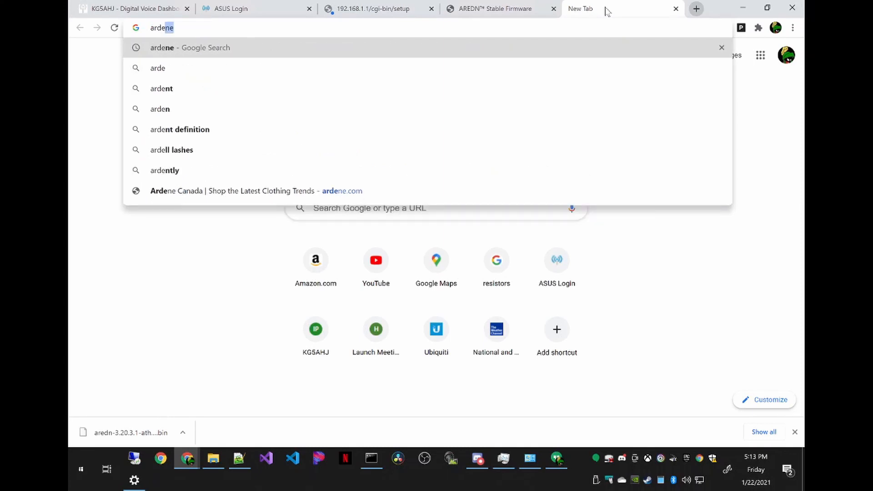
key("Escape")
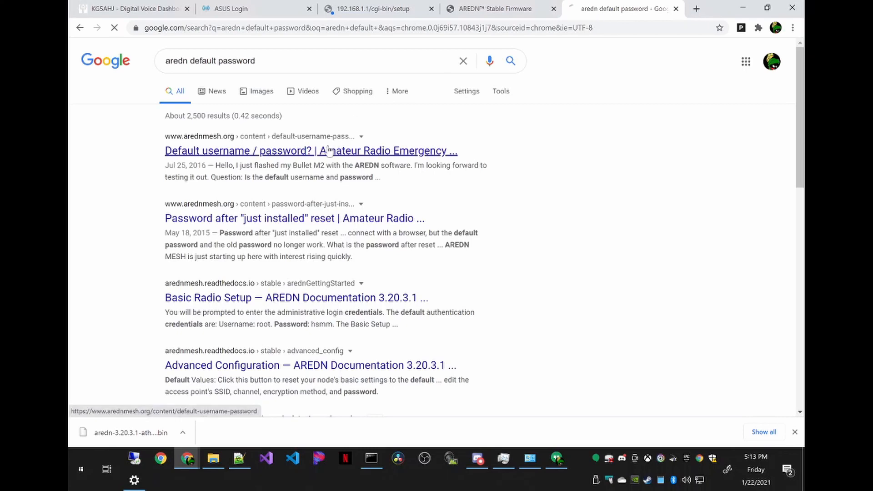
left_click(311, 150)
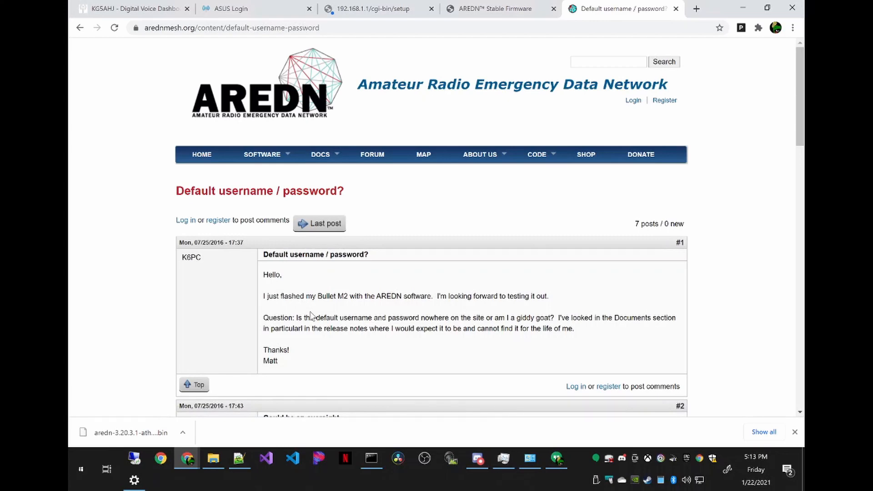
scroll("down", 3)
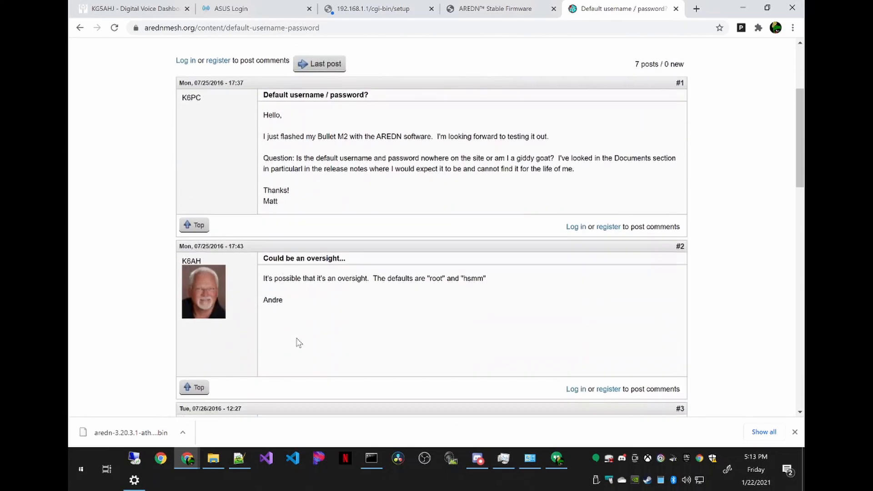
scroll("down", 3)
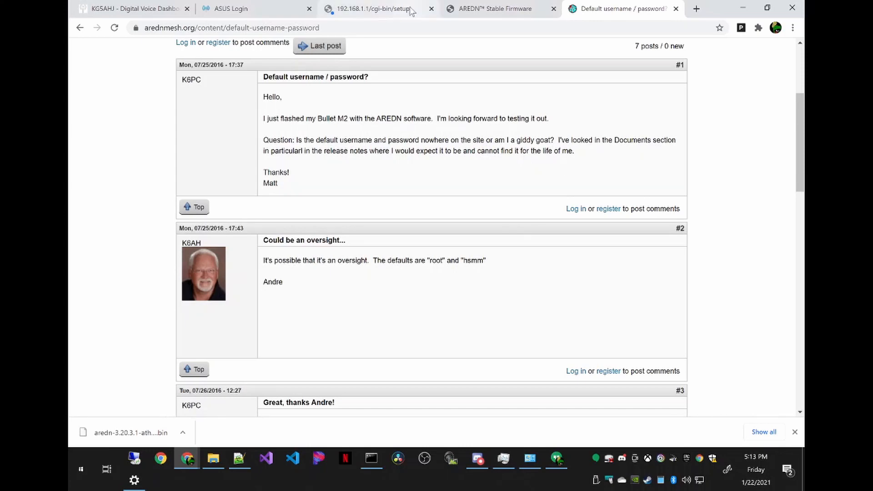
left_click(368, 9)
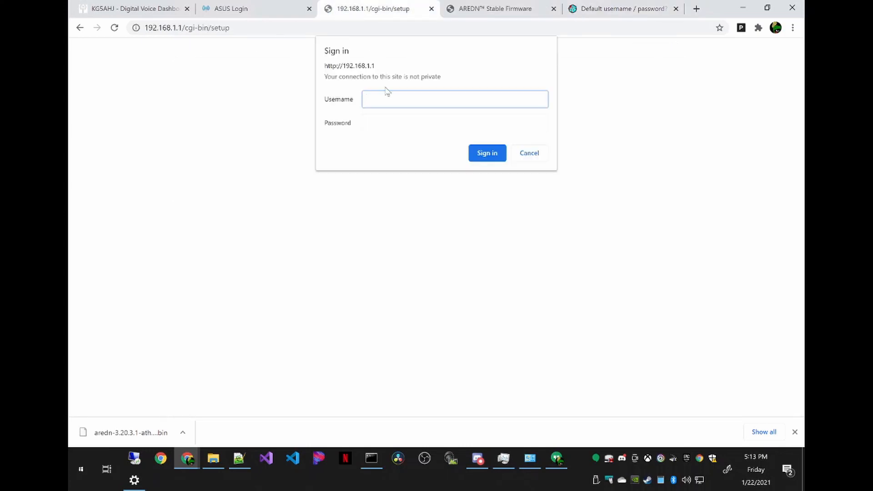
type("root")
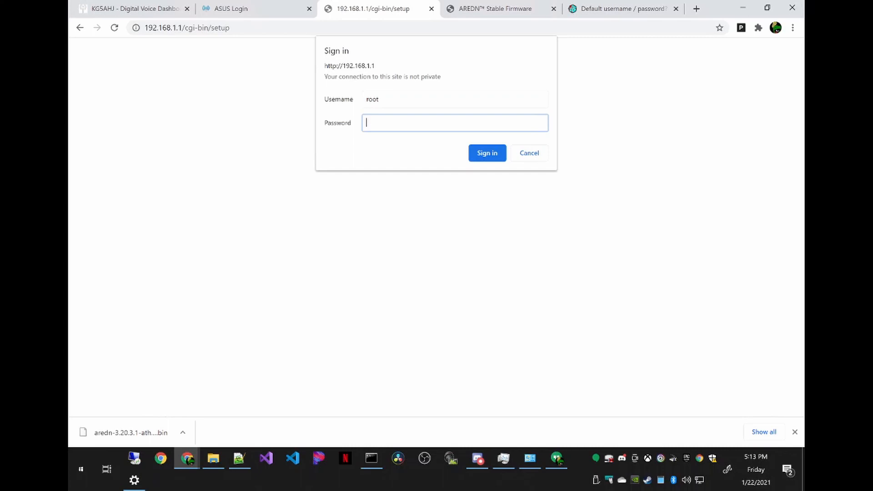
left_click(486, 152)
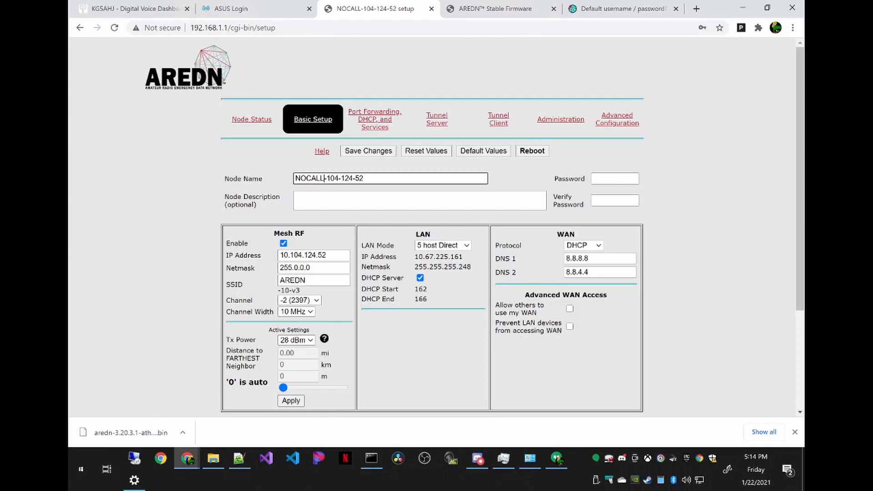
Replace NOCALL so the node name reads KG5AHJ-HOME-104-124-52 and set the description to Home
double_click(310, 179)
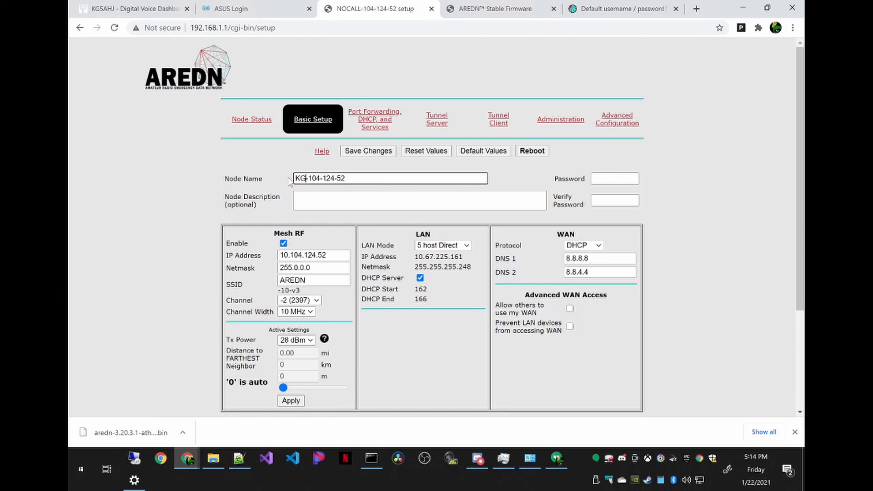
type("KG5AHJ")
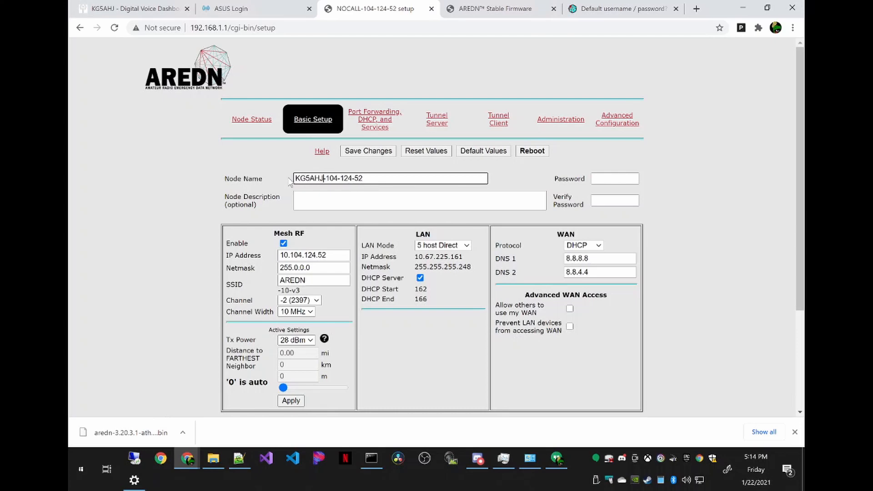
type("-HOME")
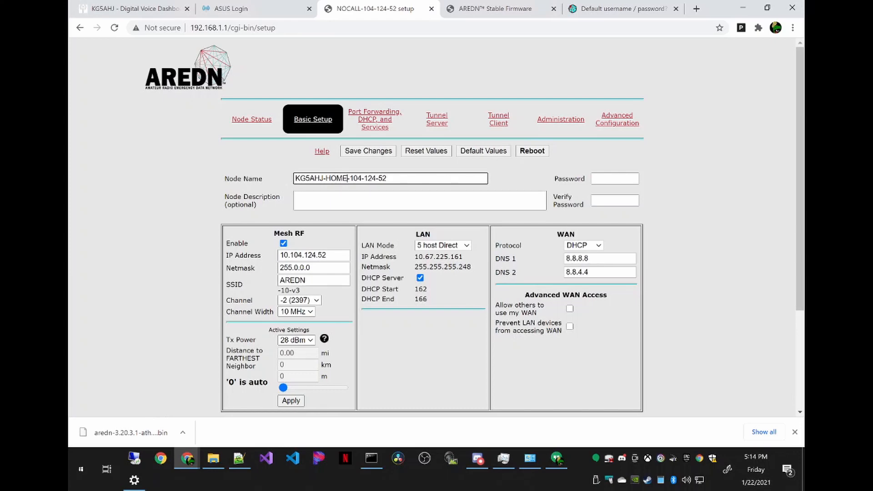
type("hOME")
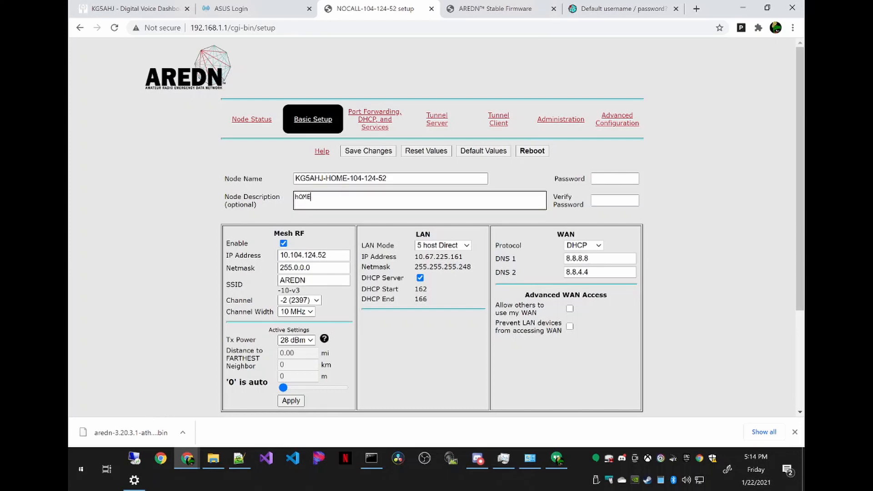
type("Home")
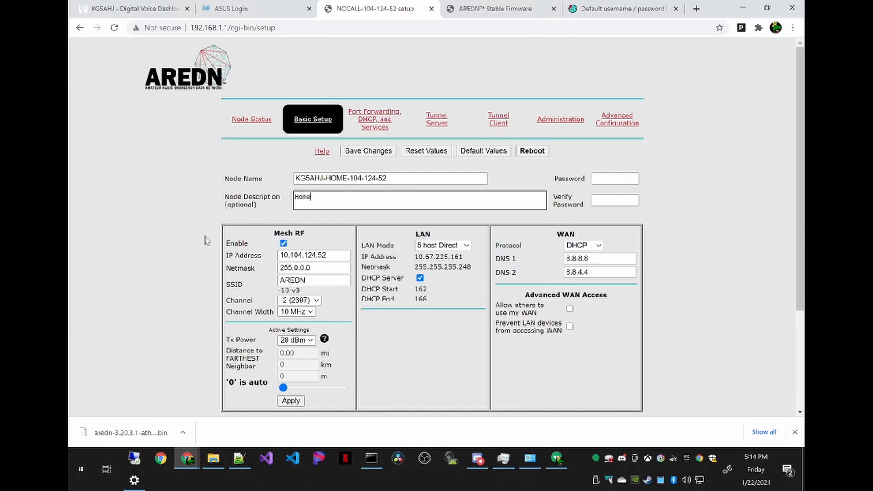
Keep the channel at -2 (2397) and fill the Password and Verify Password fields
left_click(299, 256)
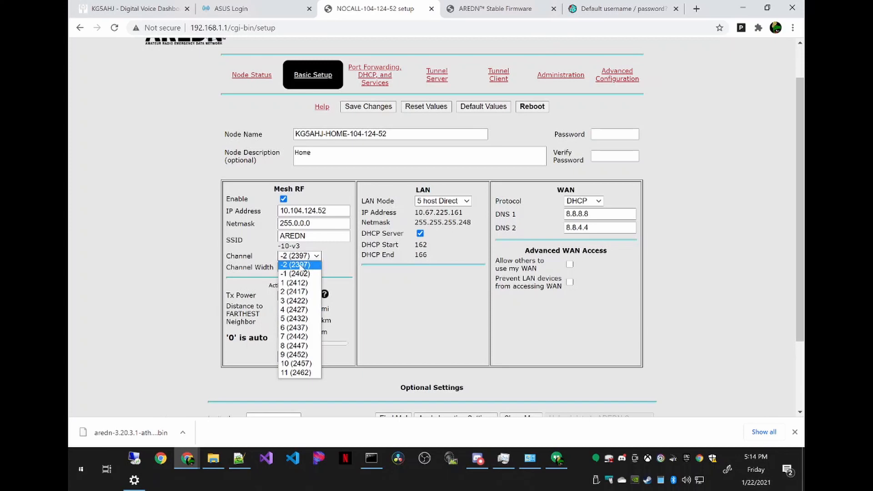
left_click(295, 264)
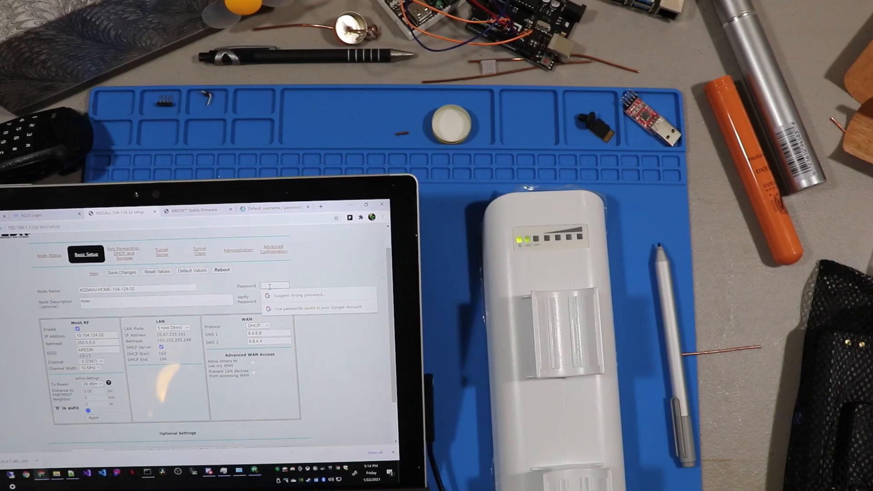
type("password")
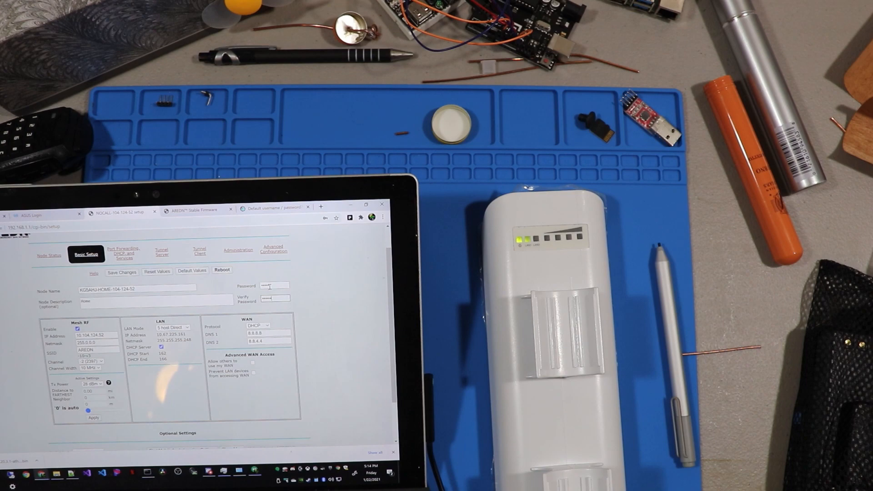
scroll("down", 3)
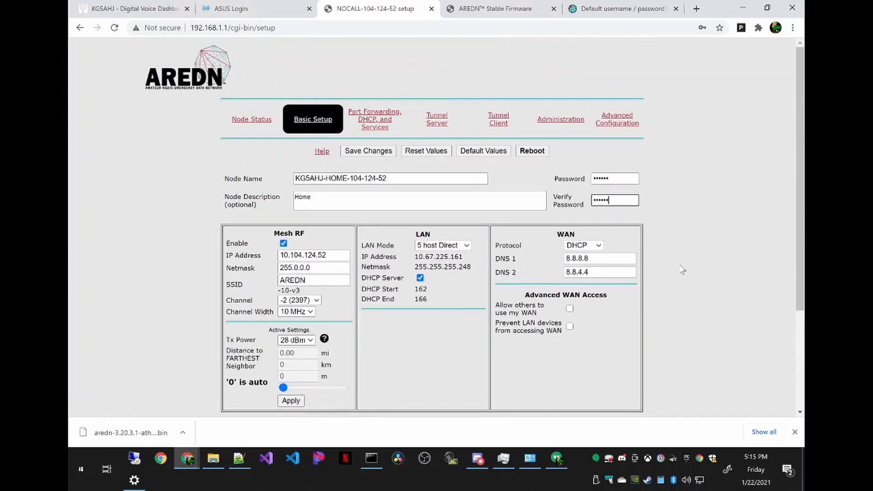
scroll("down", 3)
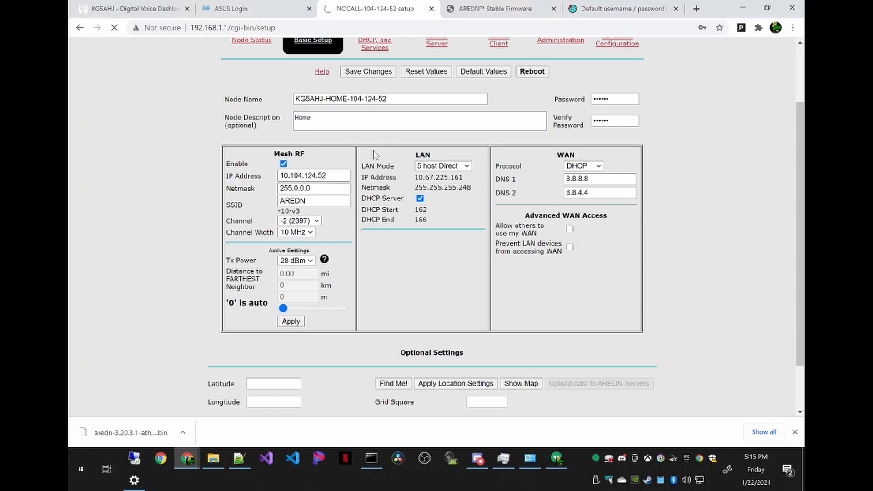
Save the node settings so it reboots as KG5AHJ-HOME-104-124-52, declining Chrome's password save
left_click(530, 71)
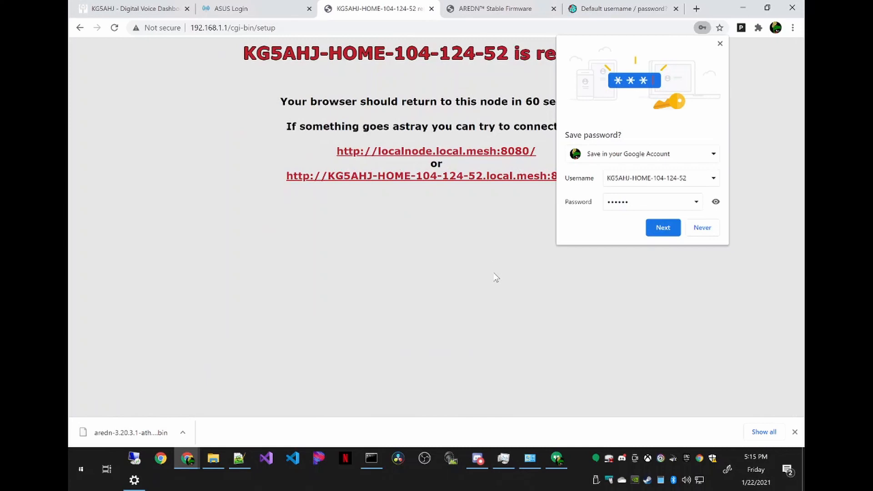
left_click(702, 228)
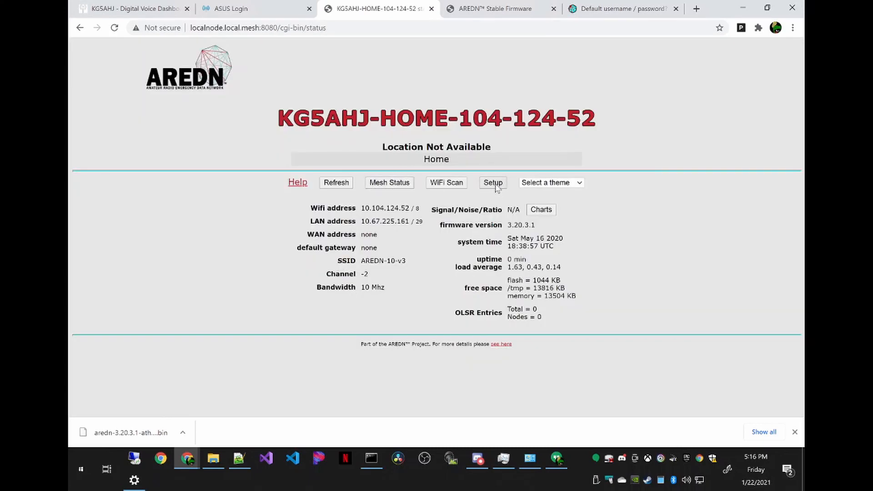
Sign in to Setup as root and review the saved KG5AHJ-HOME-104-124-52 name and Home description
left_click(493, 182)
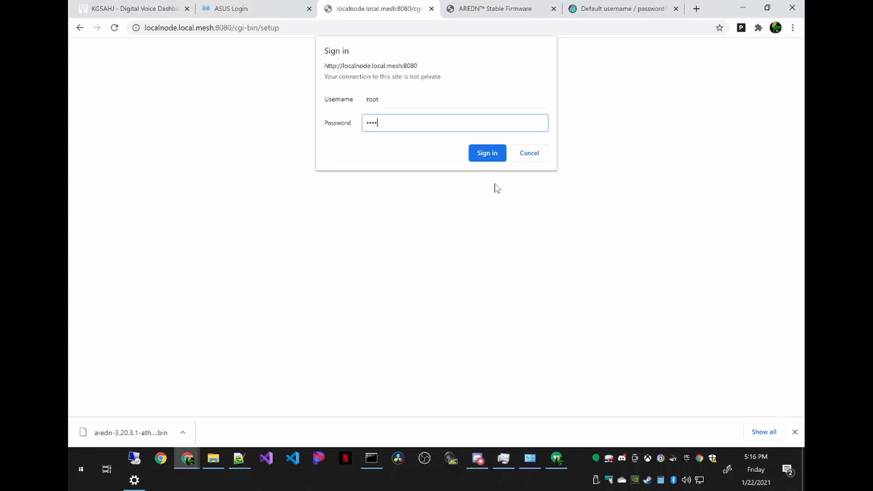
left_click(487, 153)
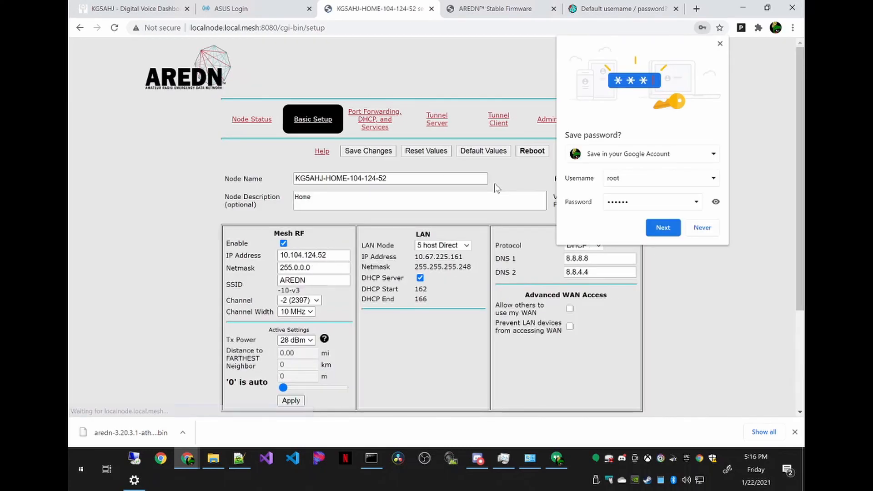
left_click(701, 227)
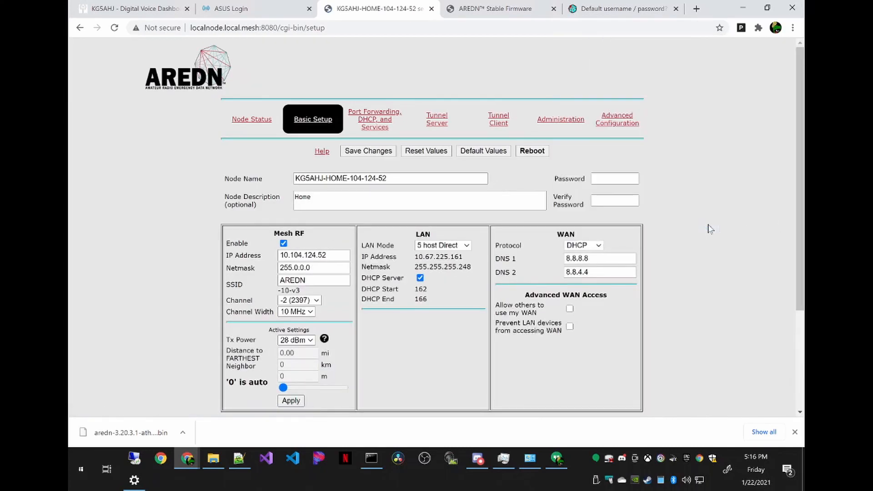
scroll("down", 3)
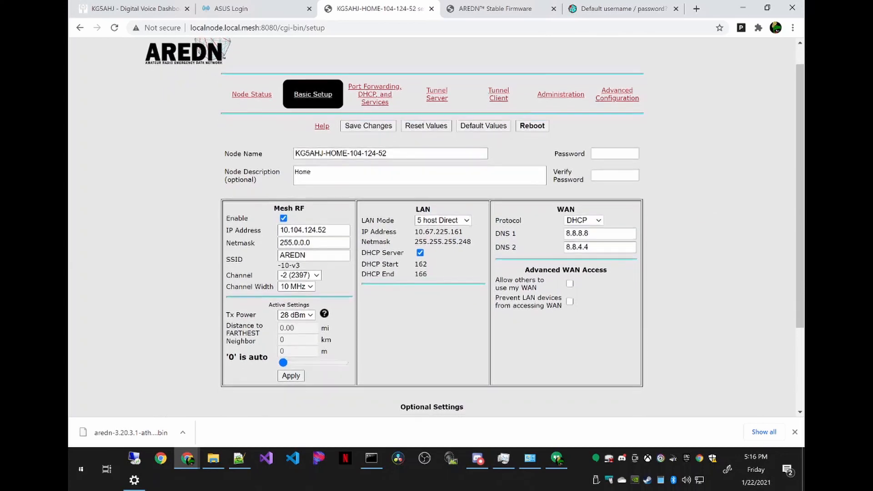
scroll("down", 3)
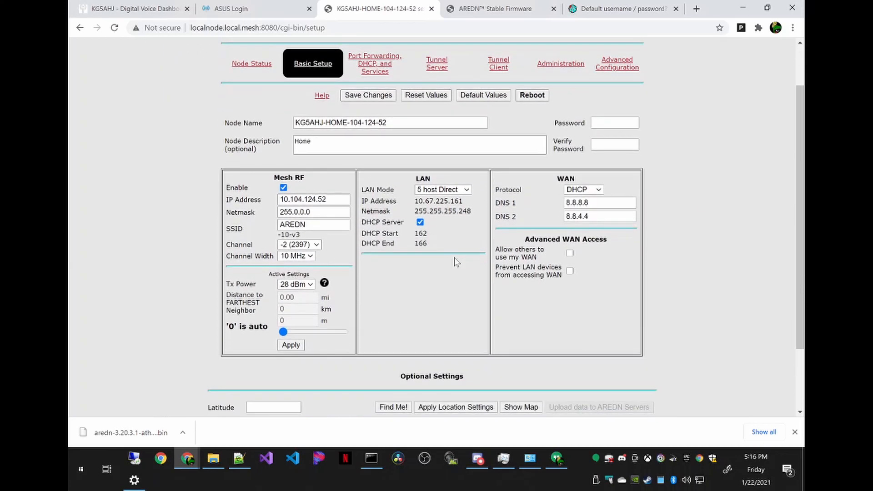
scroll("up", 3)
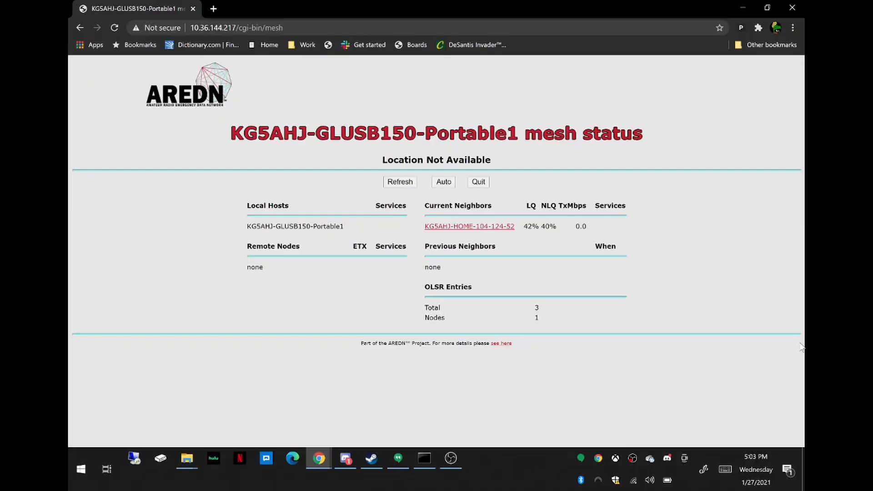
mouse_move(341, 242)
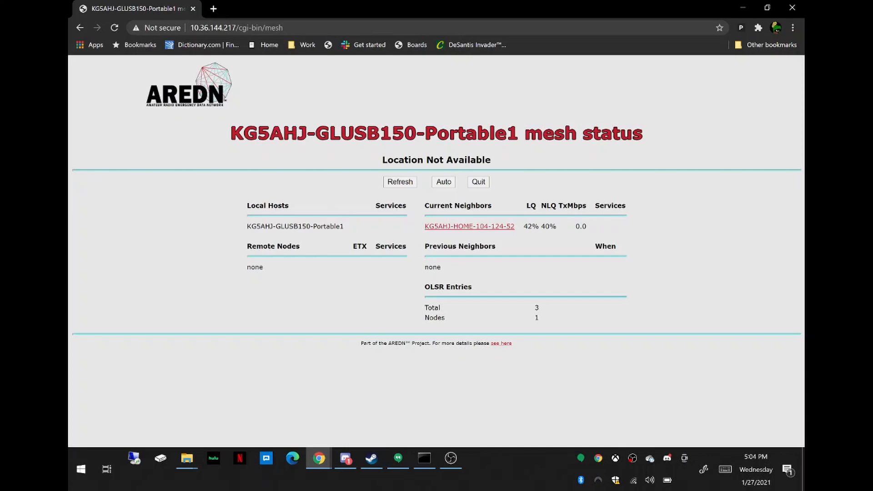
mouse_move(462, 235)
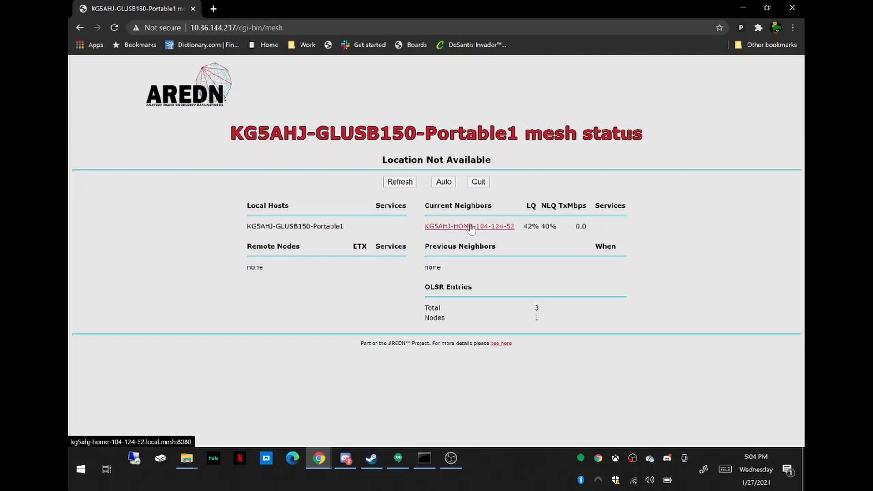
Refresh the portable node's mesh status and enable Auto so the home-node link shows 100% LQ/NLQ
left_click(400, 182)
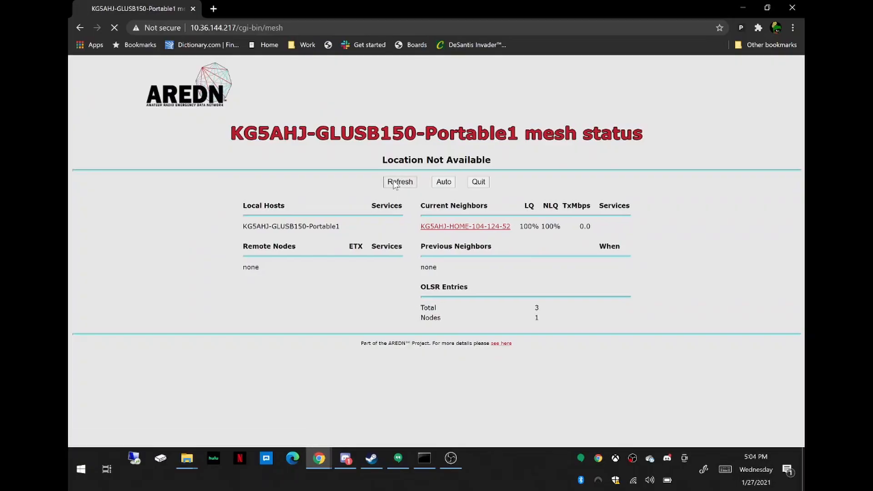
left_click(443, 182)
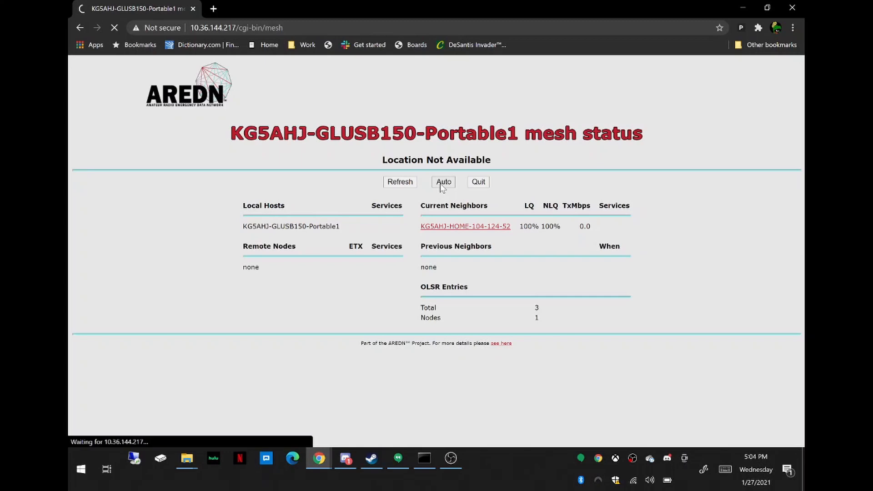
left_click(443, 182)
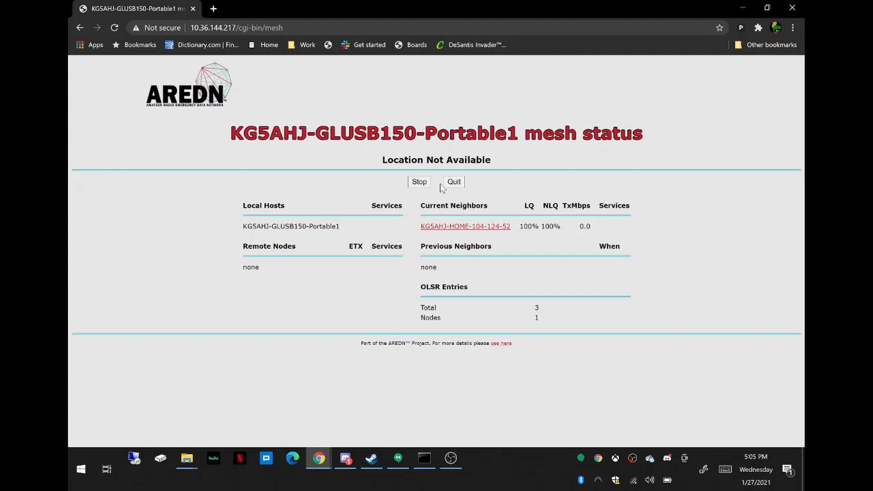
left_click(114, 29)
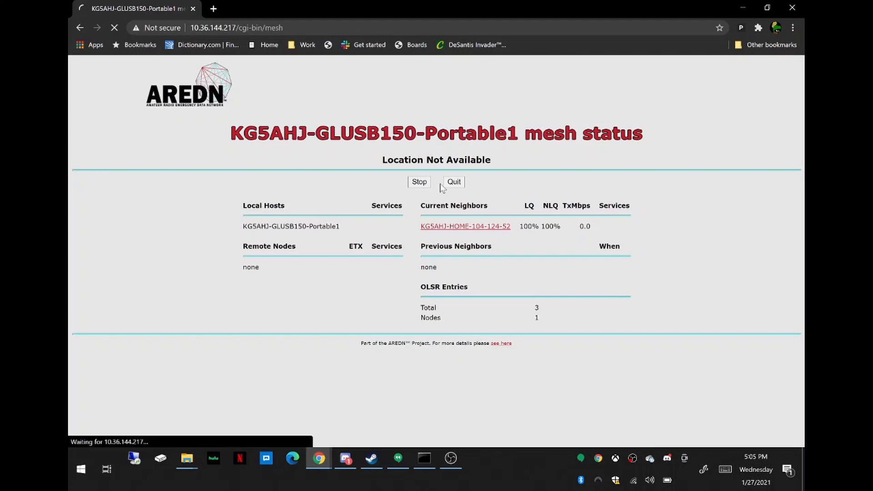